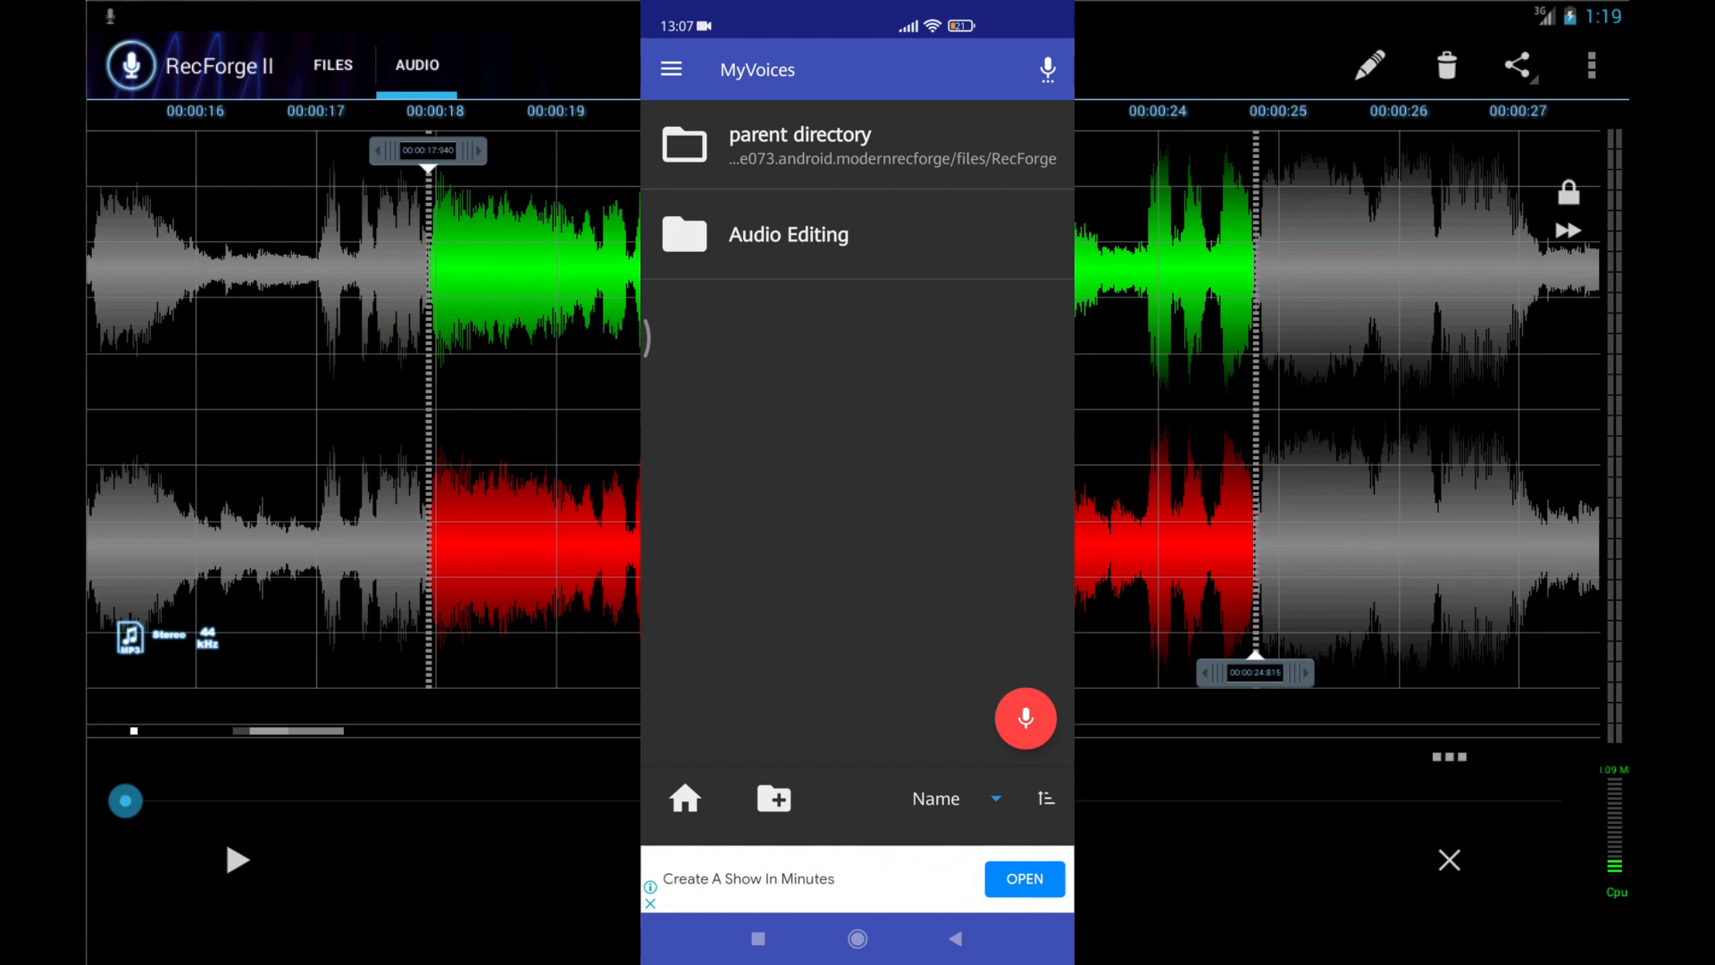
Record a new voice clip in ASR Voice Recorder, saved as 20230208_130738.wav.
click(1025, 718)
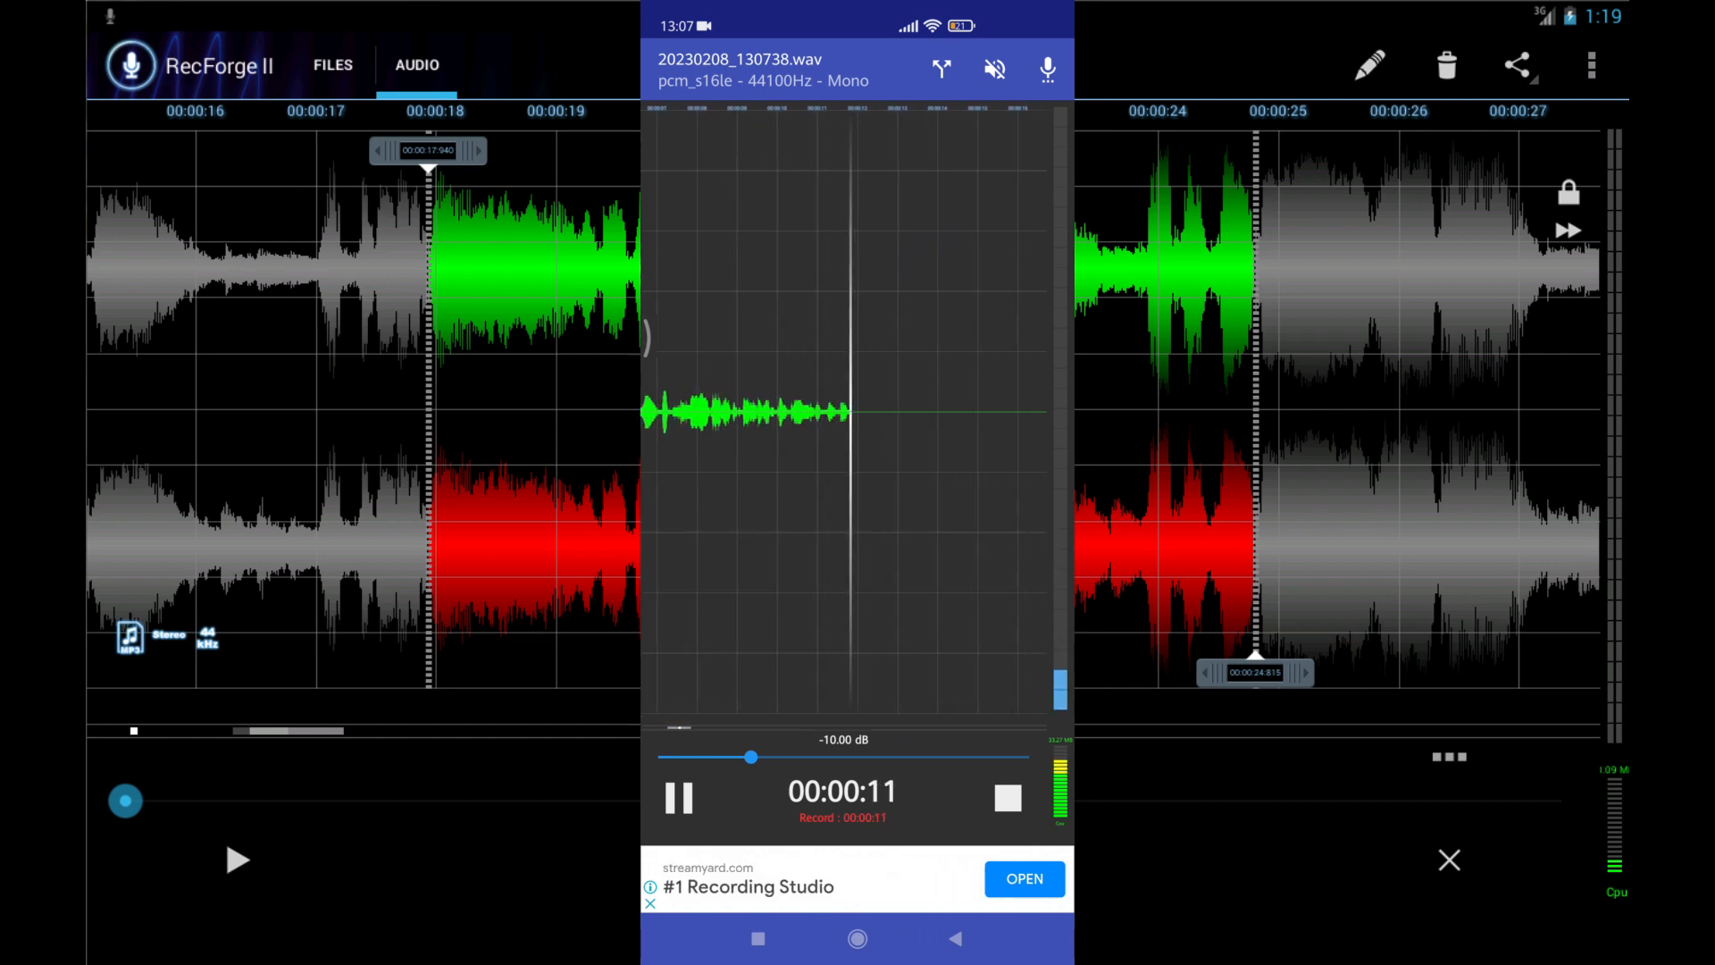
click(678, 798)
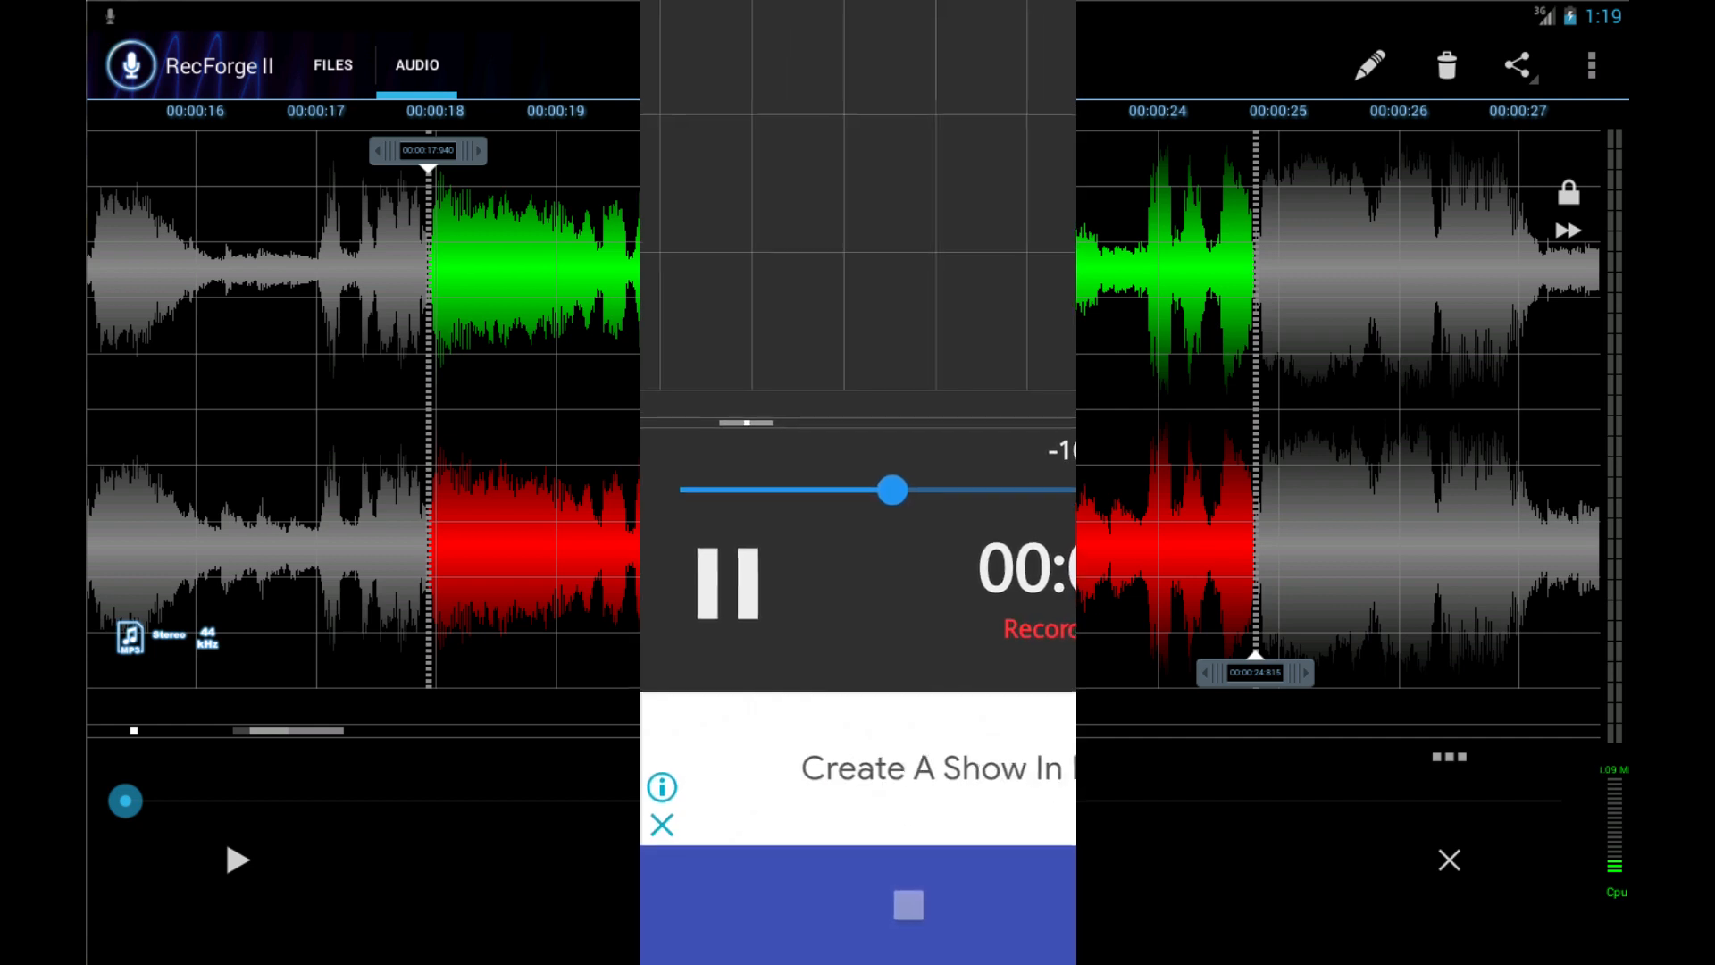
click(725, 582)
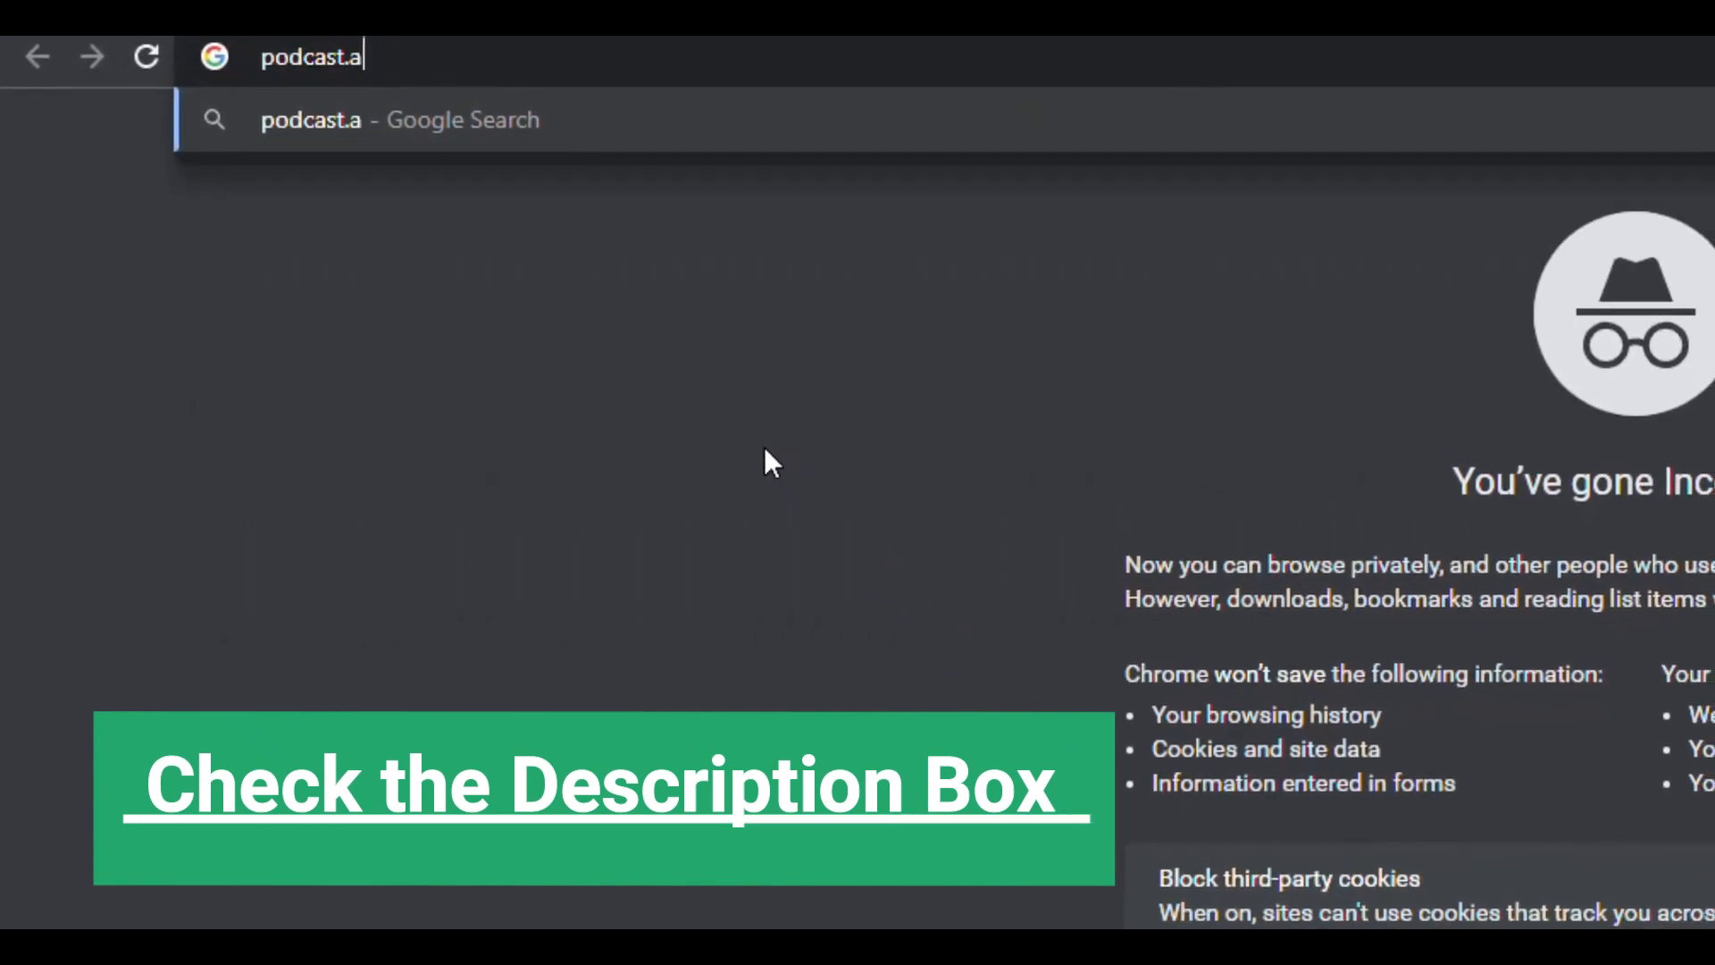
Load podcast.adobe.com and choose Enhance speech from the Quick tools list.
text(dobe.cpm)
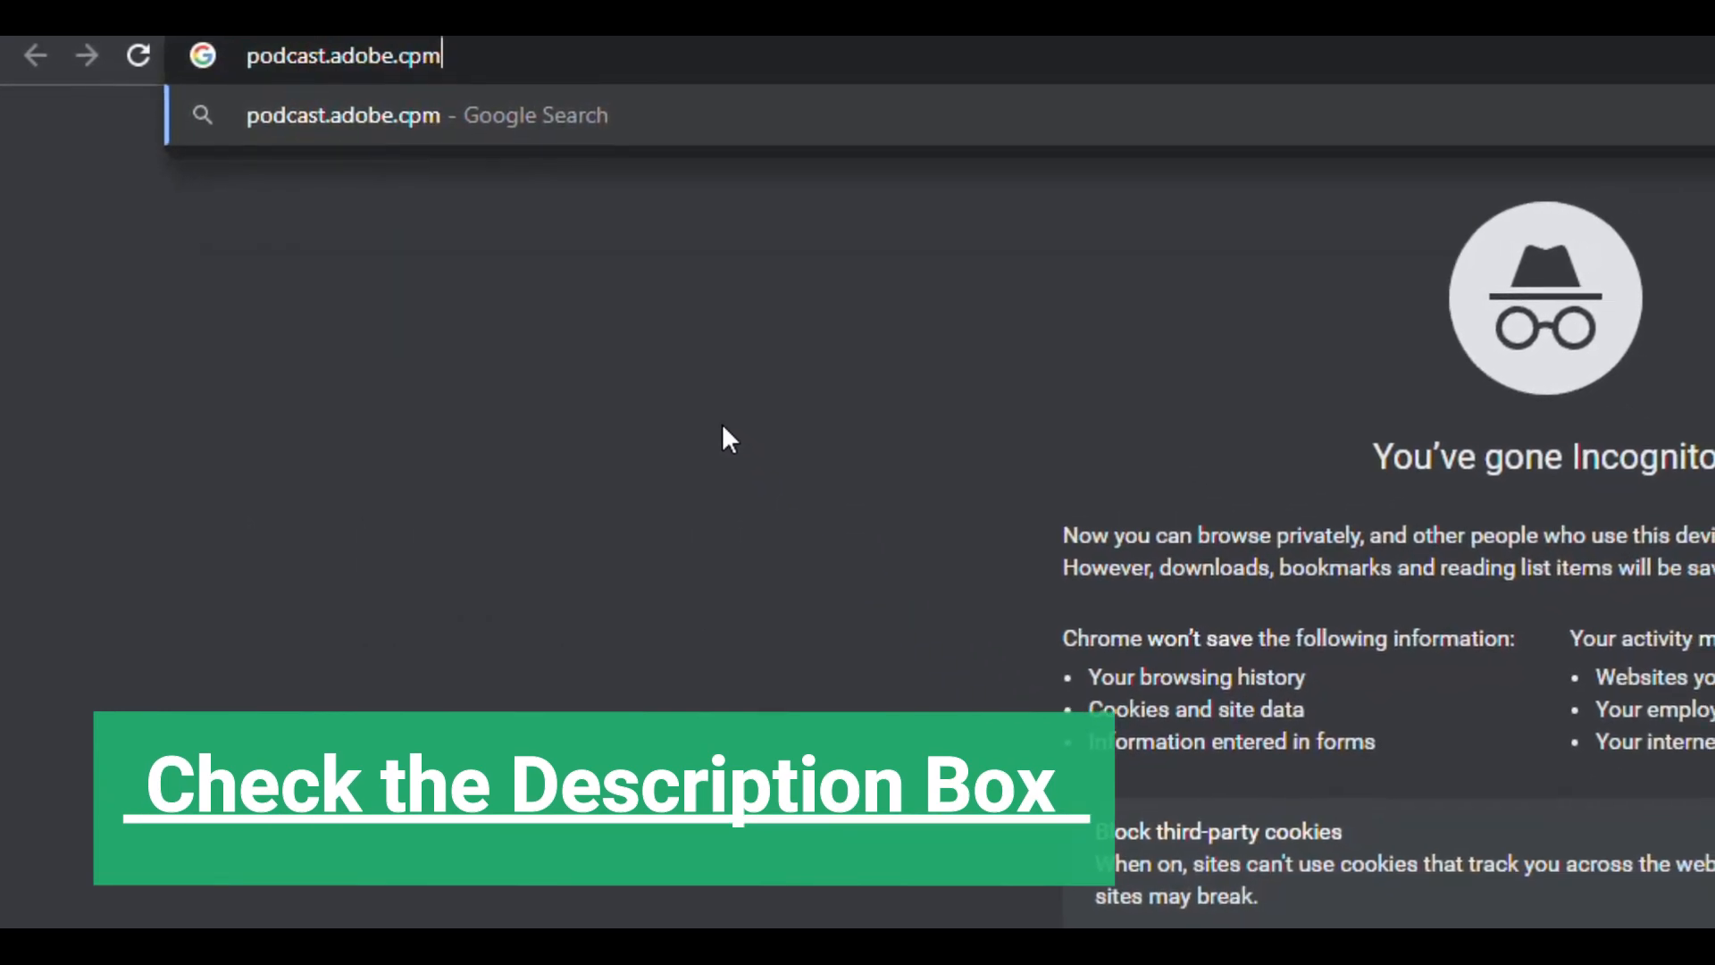
key(Return)
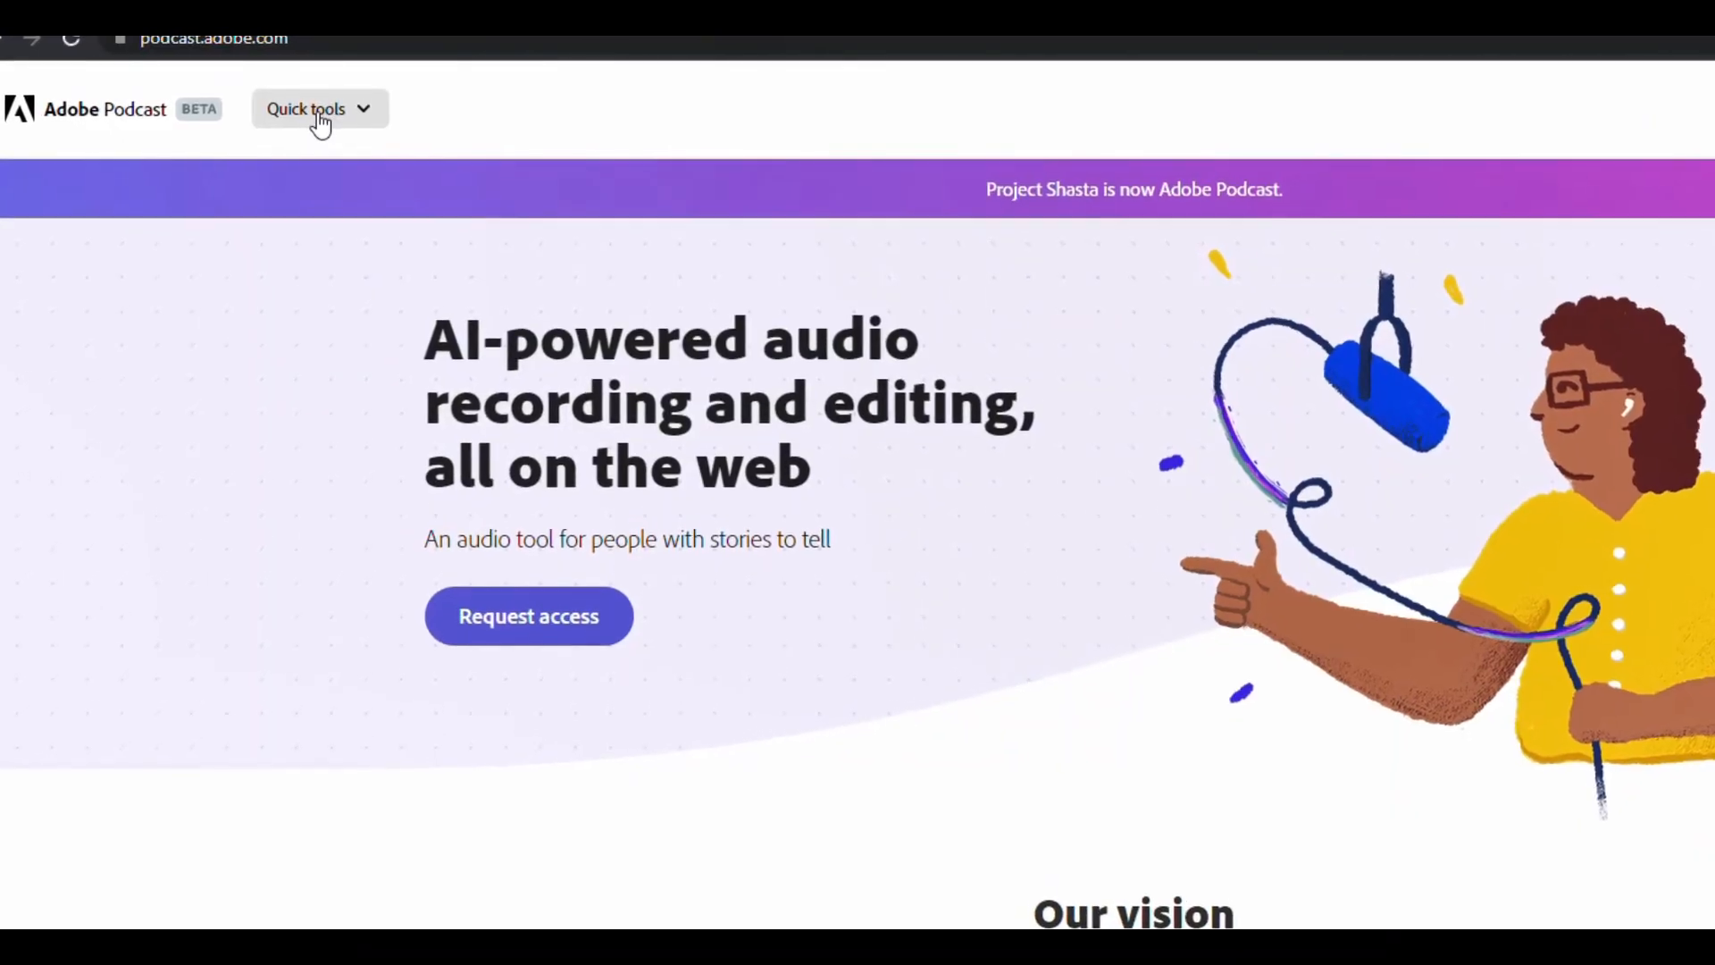
click(318, 108)
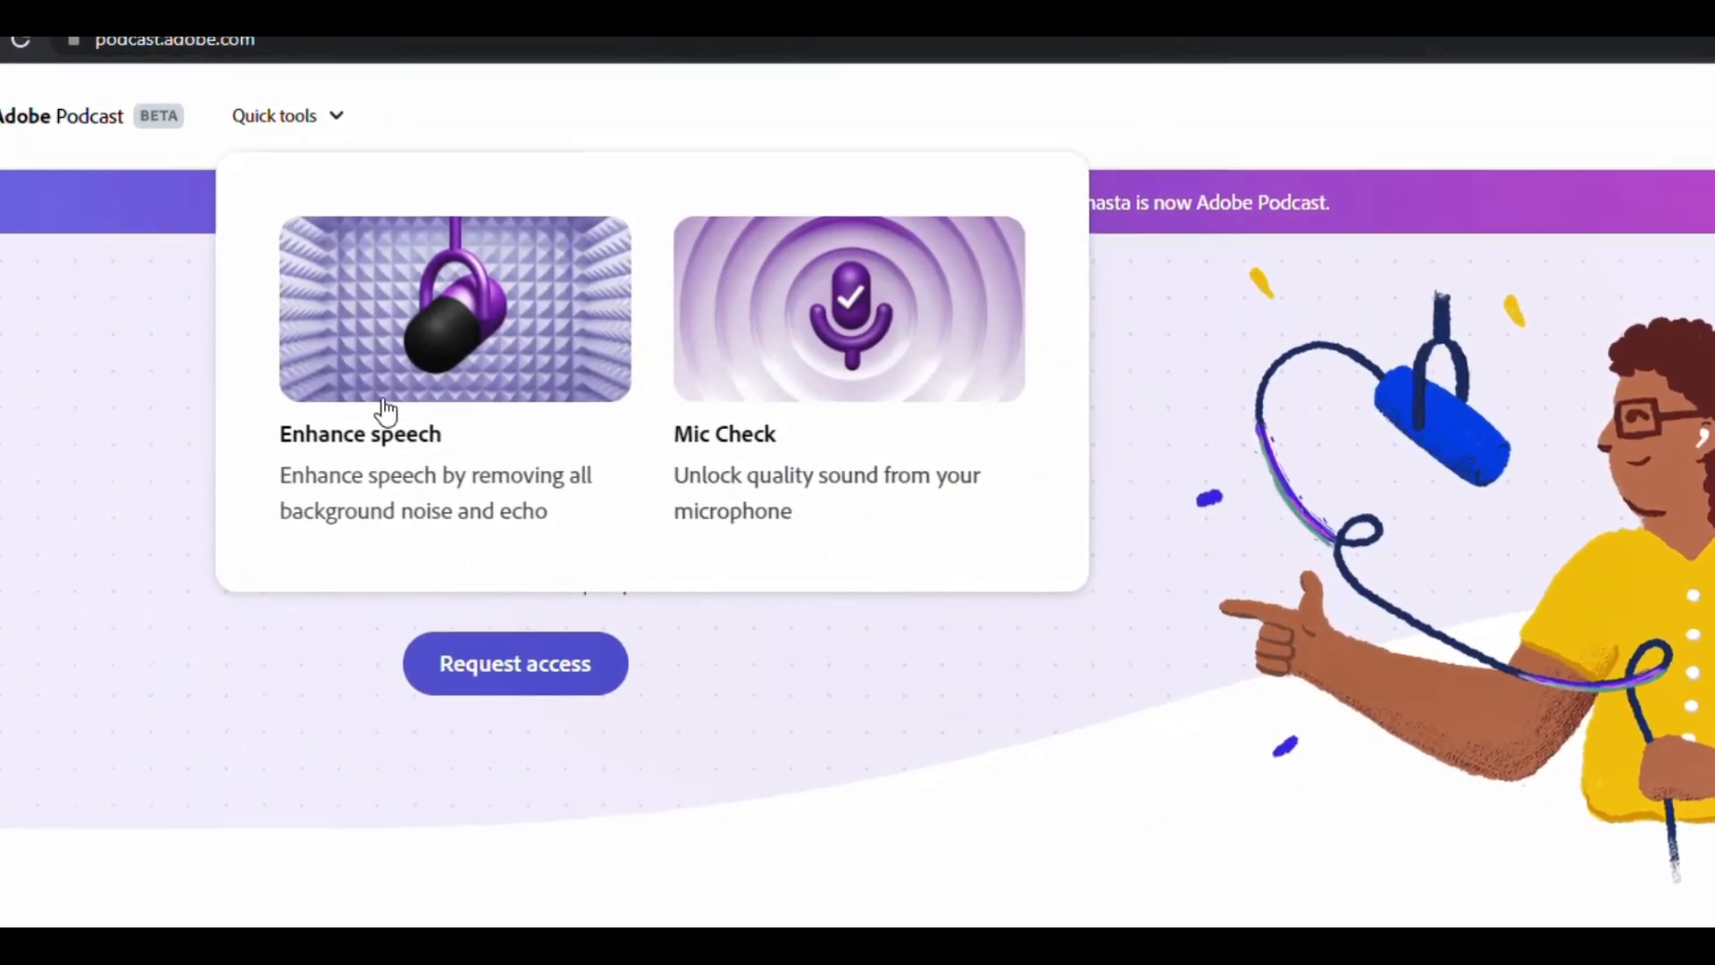
click(453, 310)
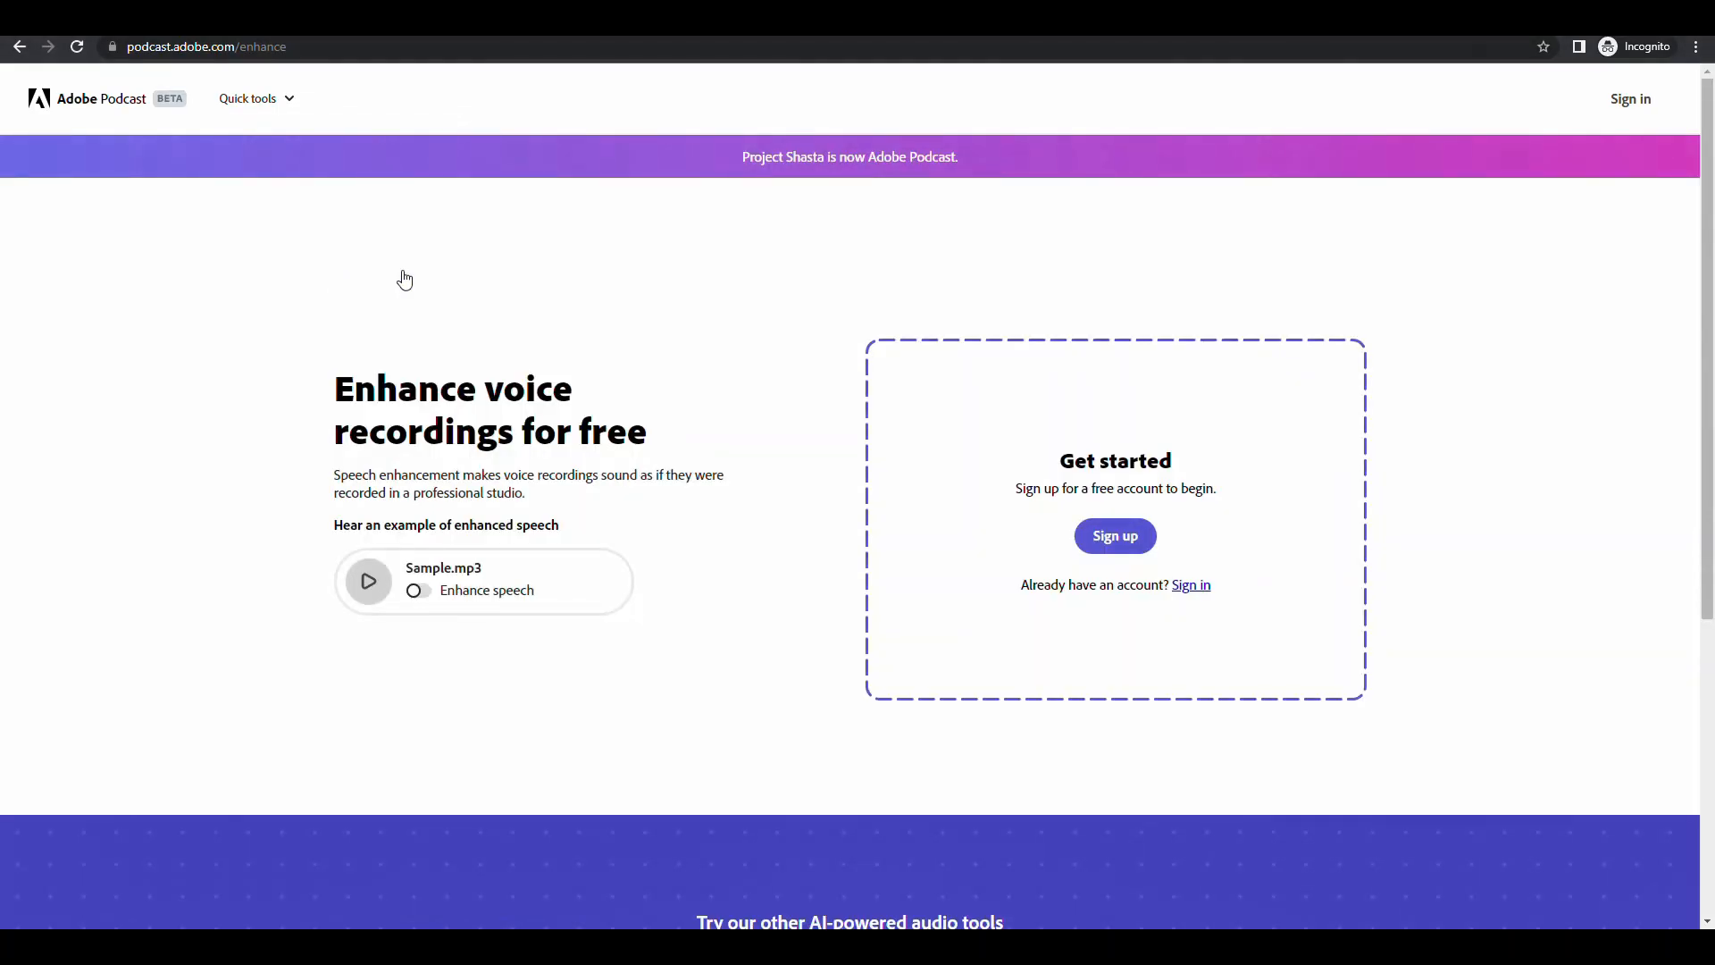
mouse_move(1174, 621)
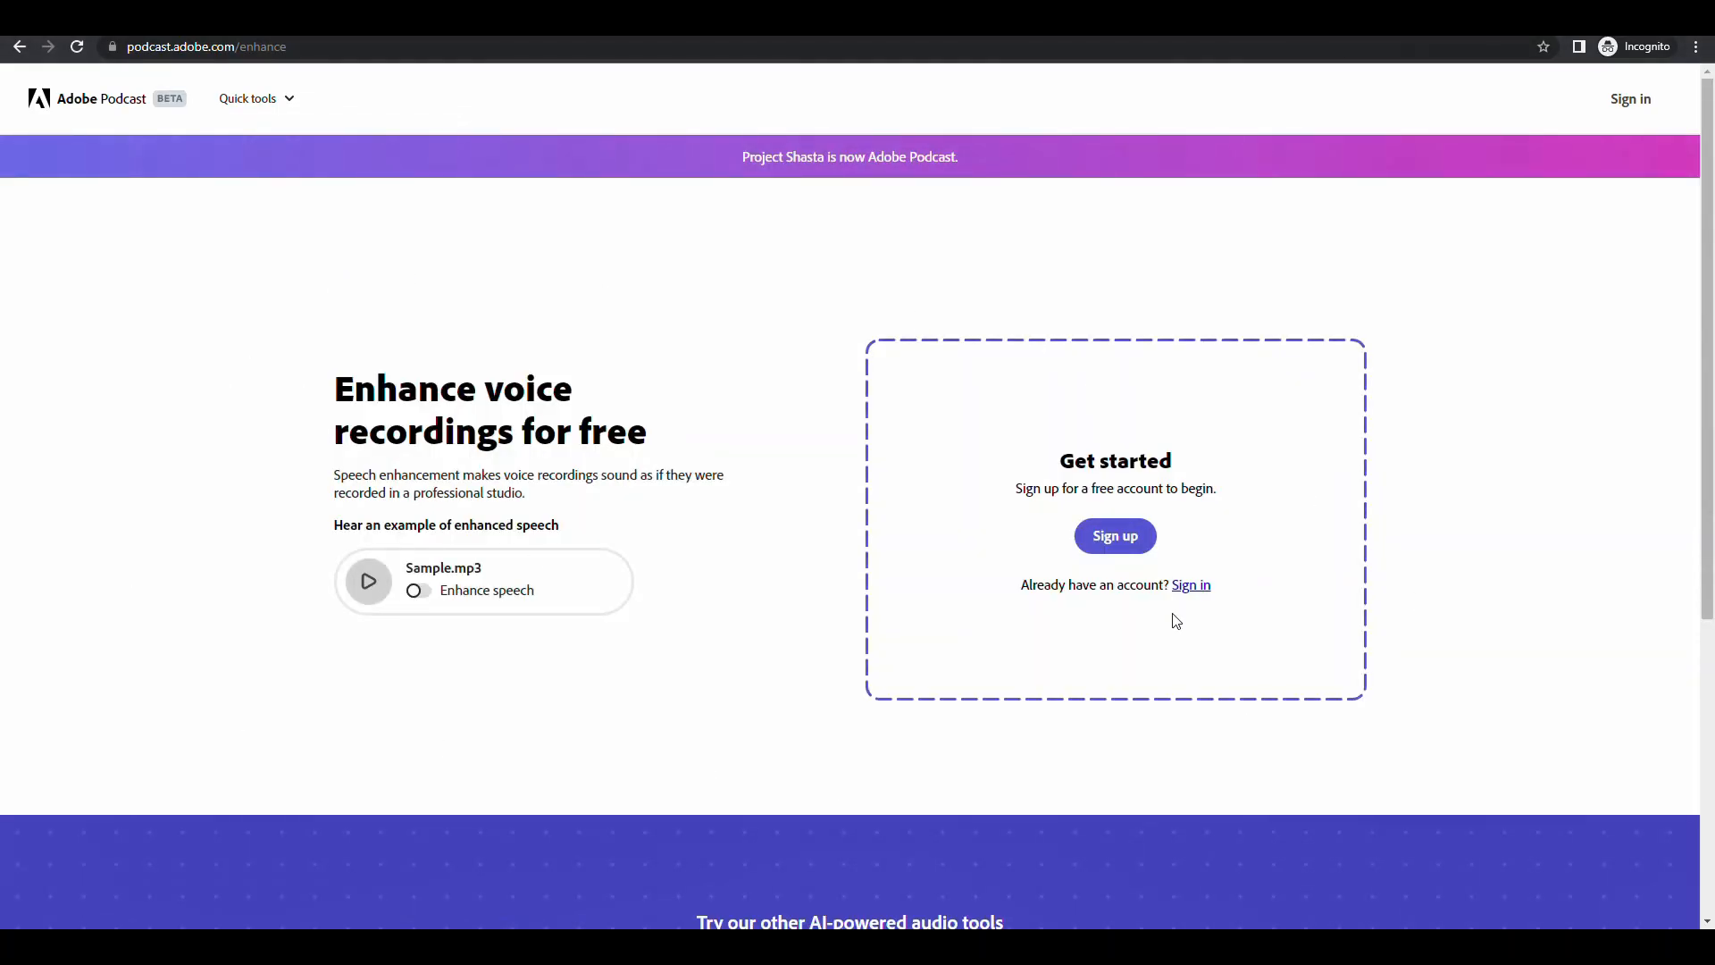
mouse_move(443, 768)
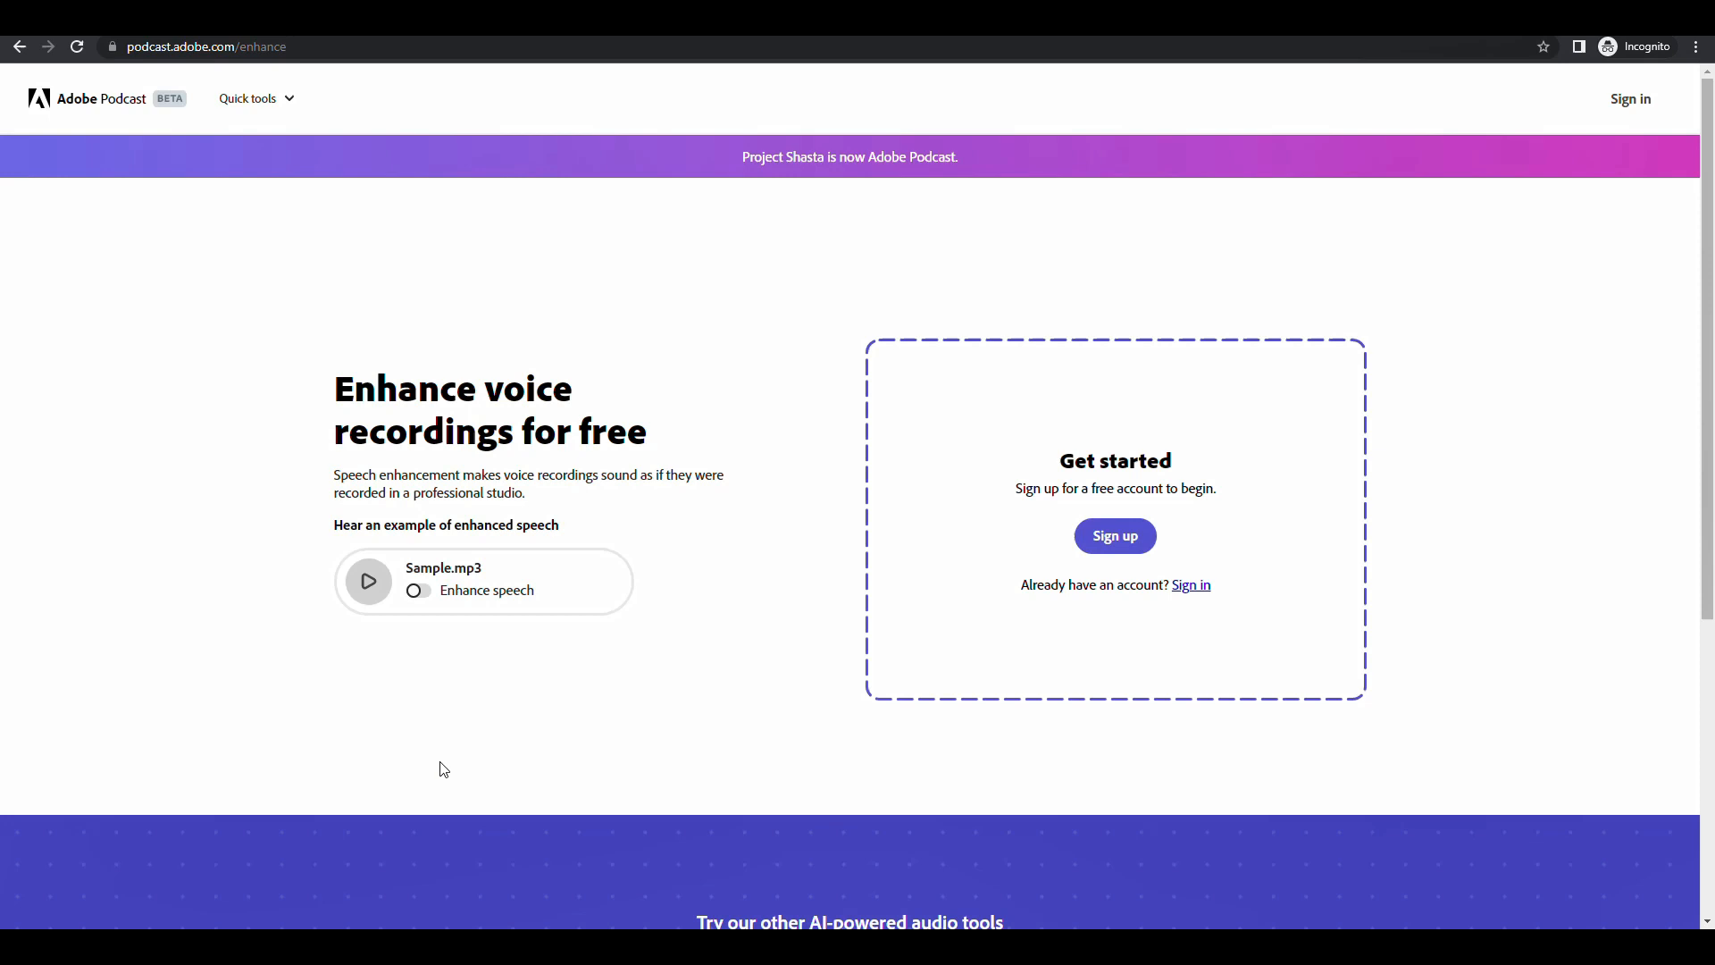
mouse_move(471, 501)
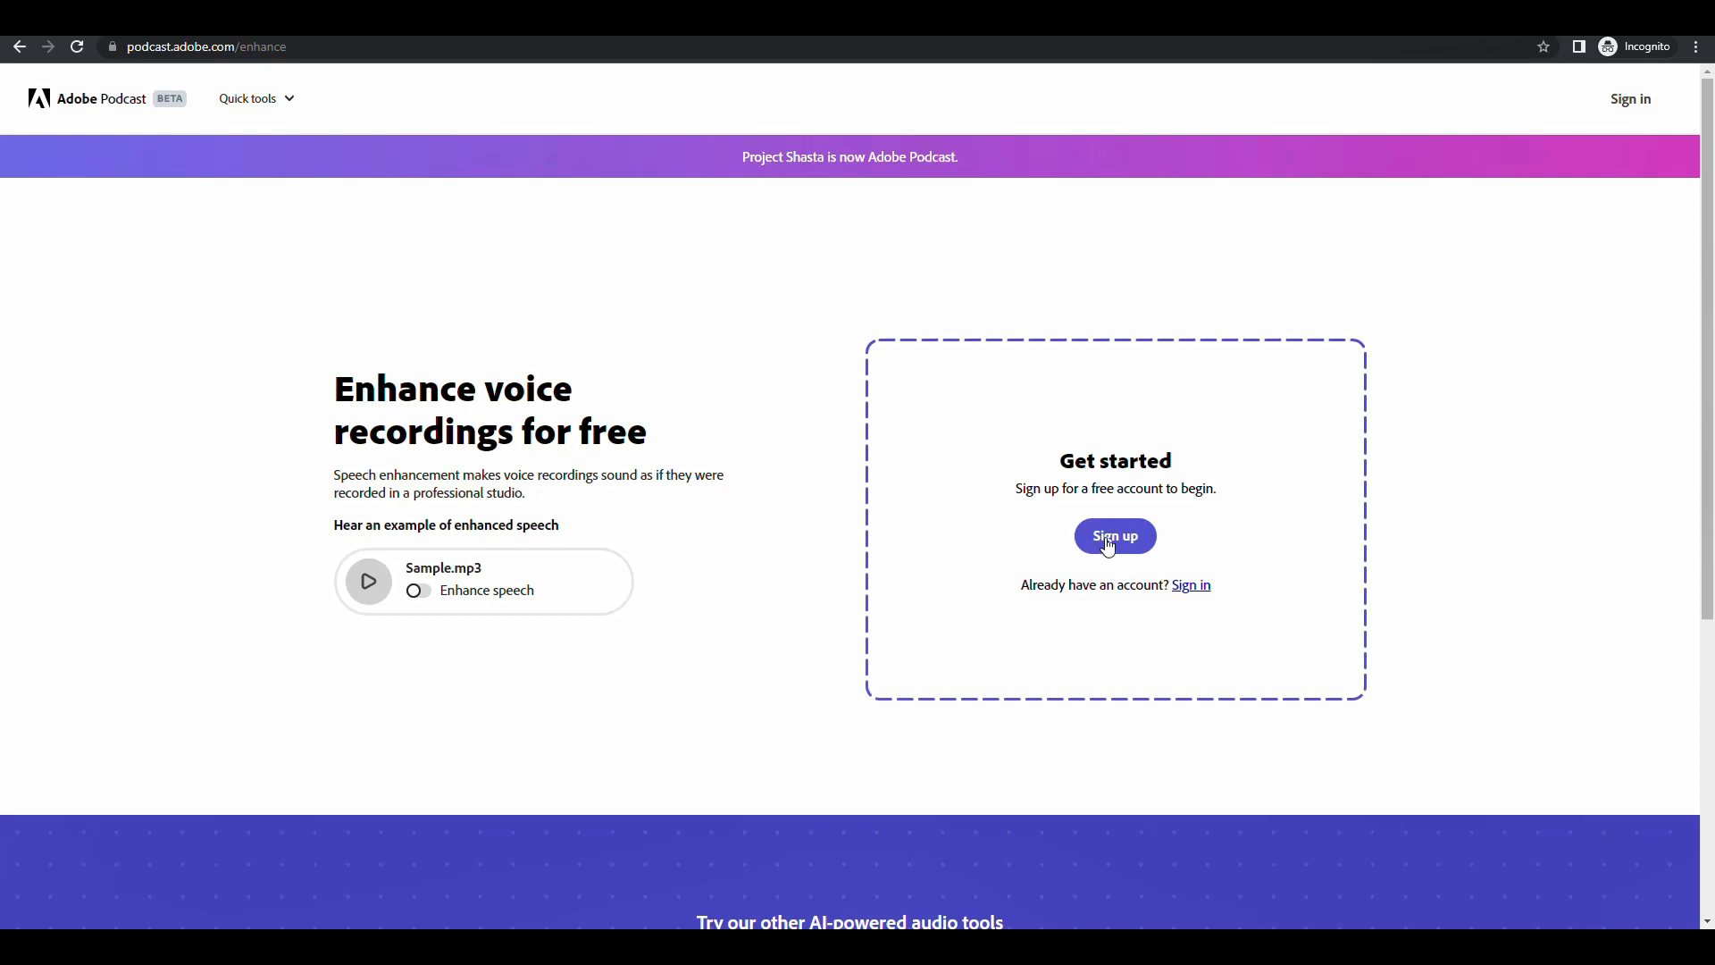
Sign up from the Get started box to open Adobe's Create an account form.
click(1114, 536)
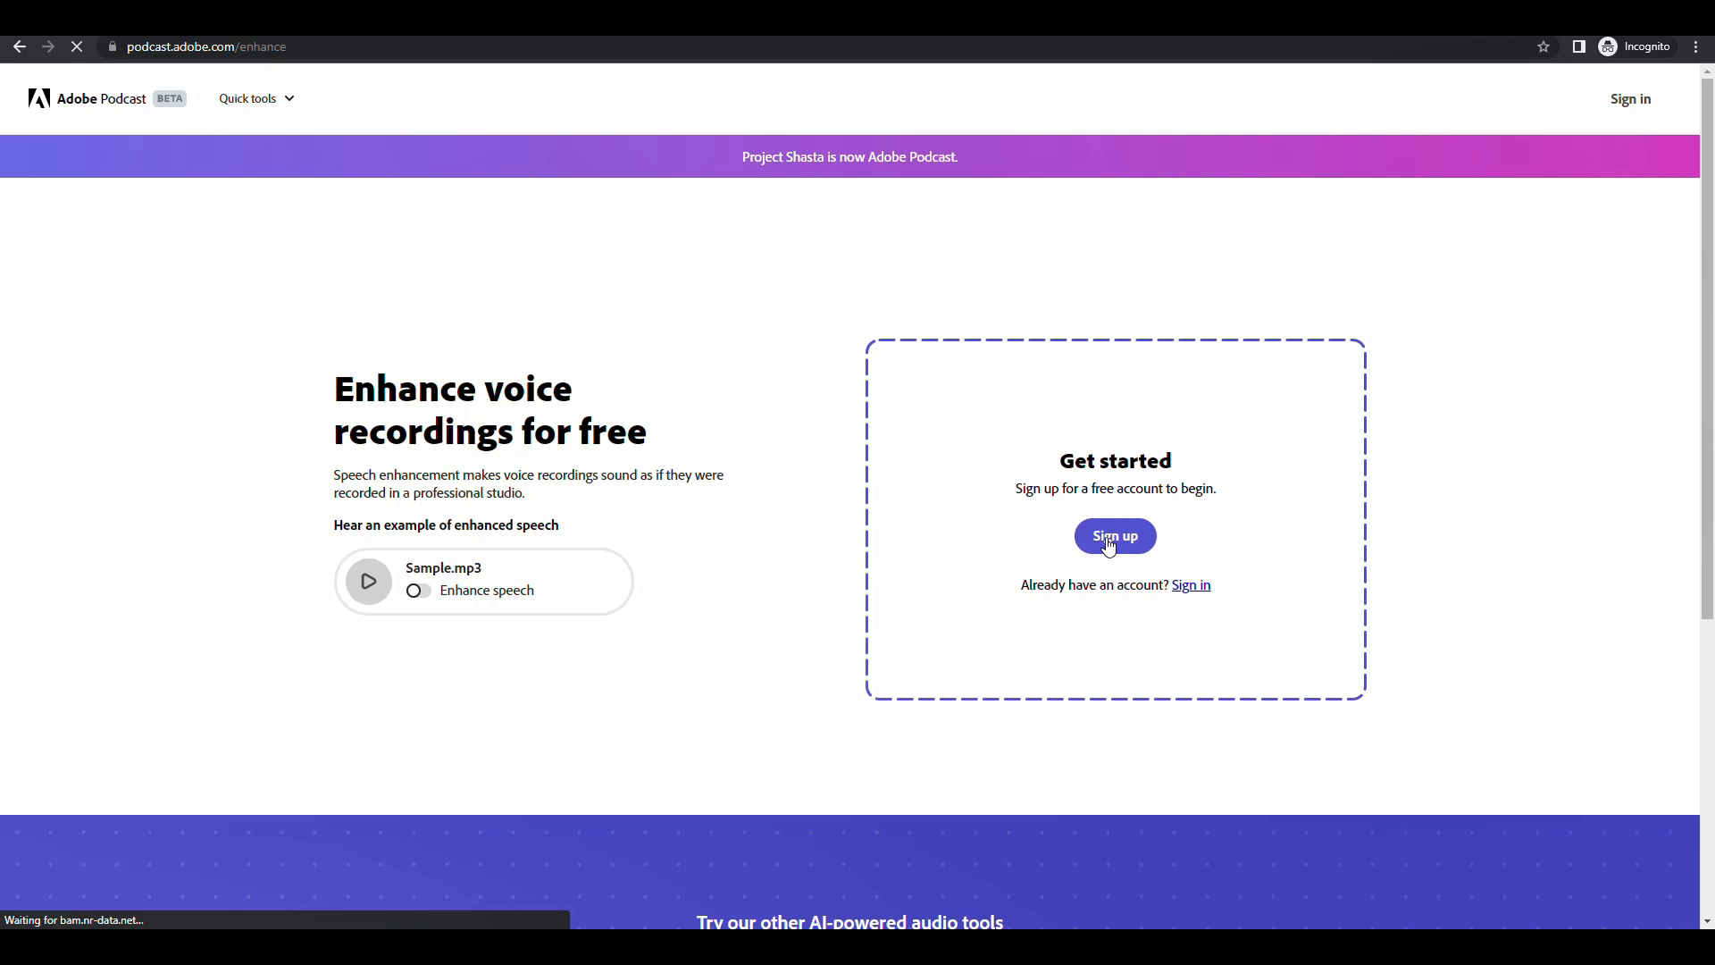
click(1114, 536)
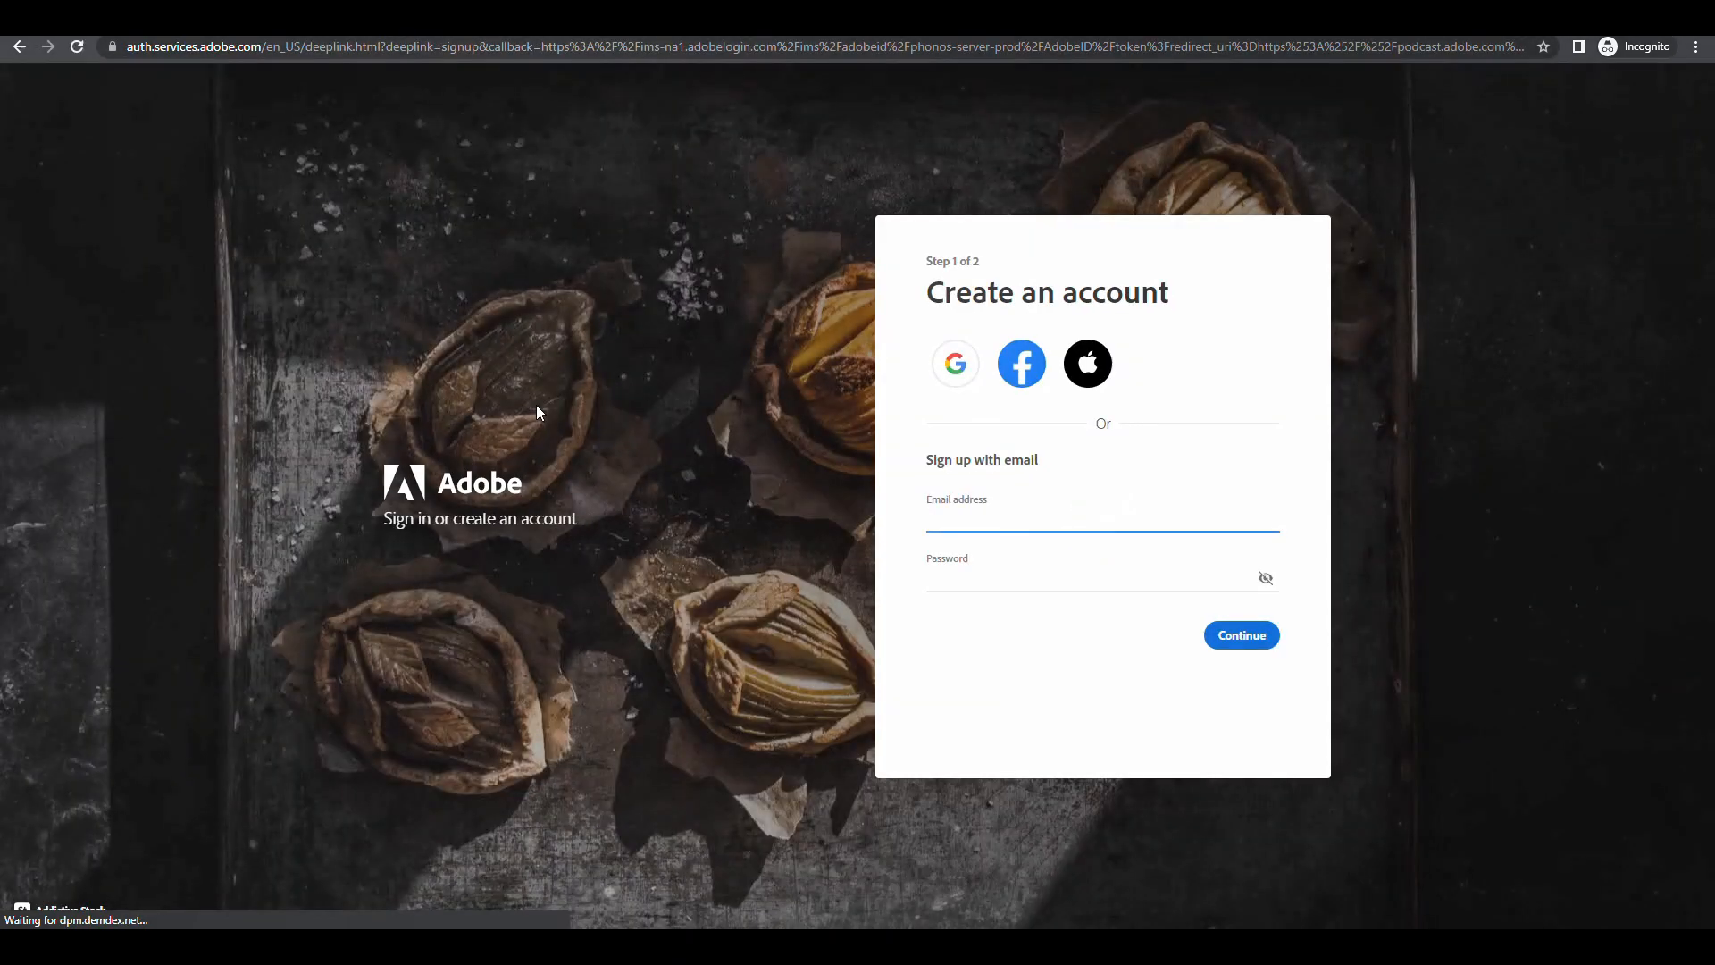
mouse_move(955, 361)
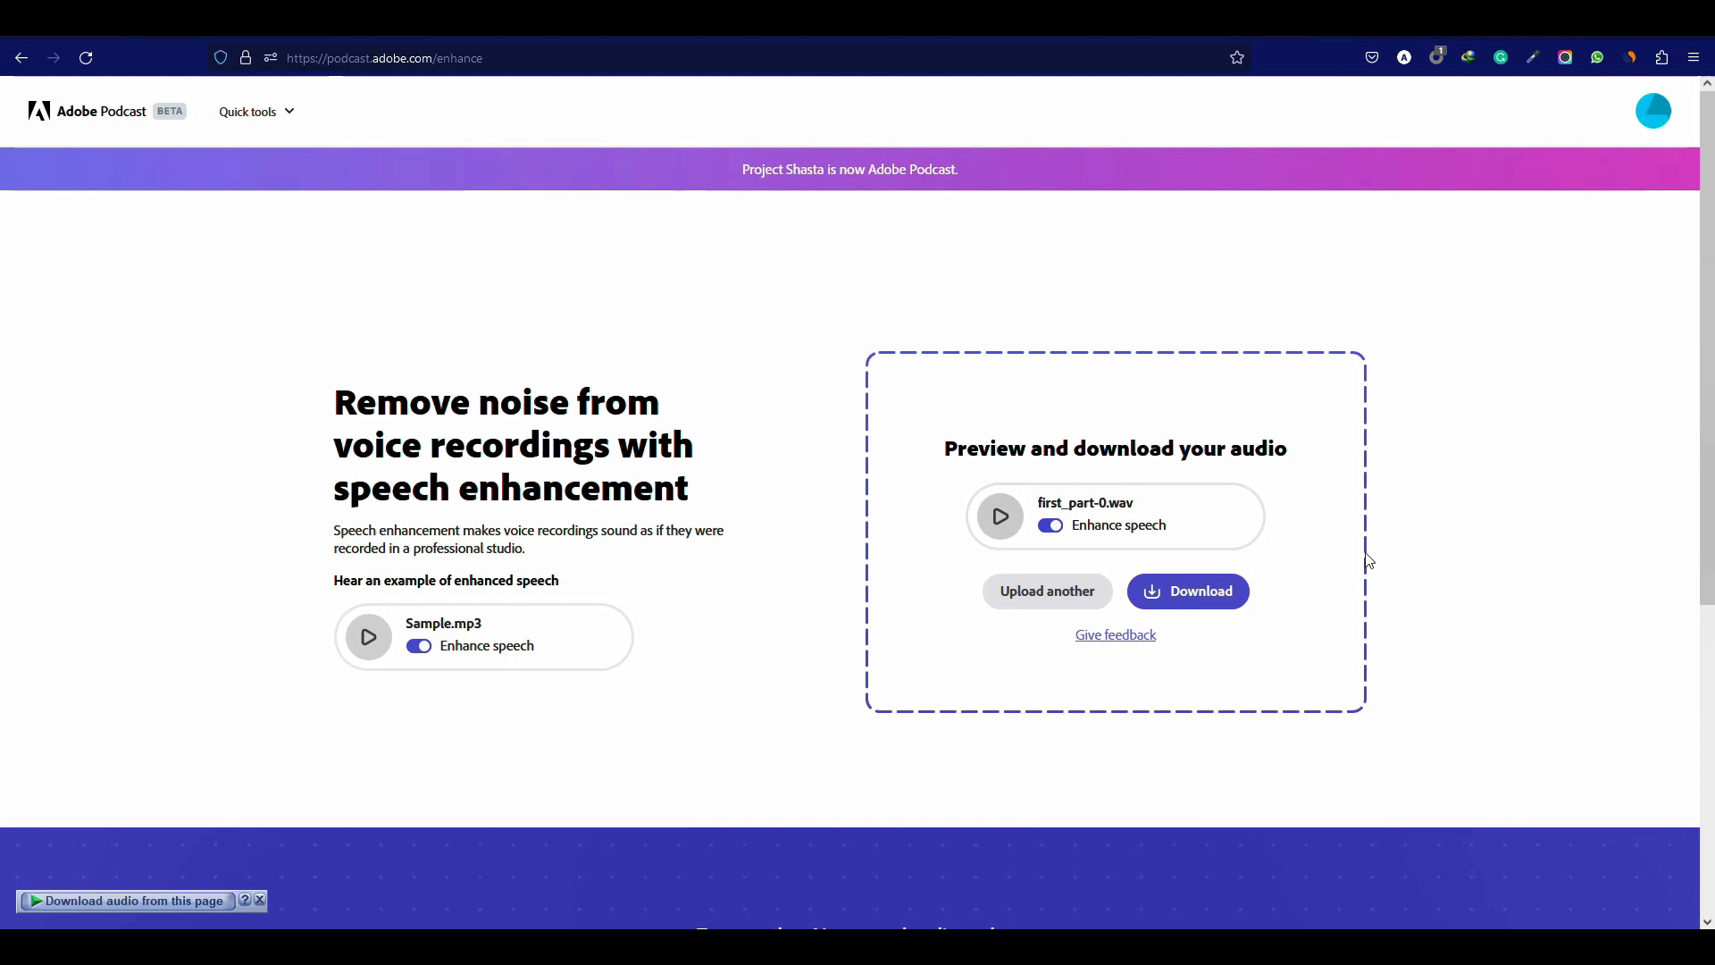
mouse_move(1119, 528)
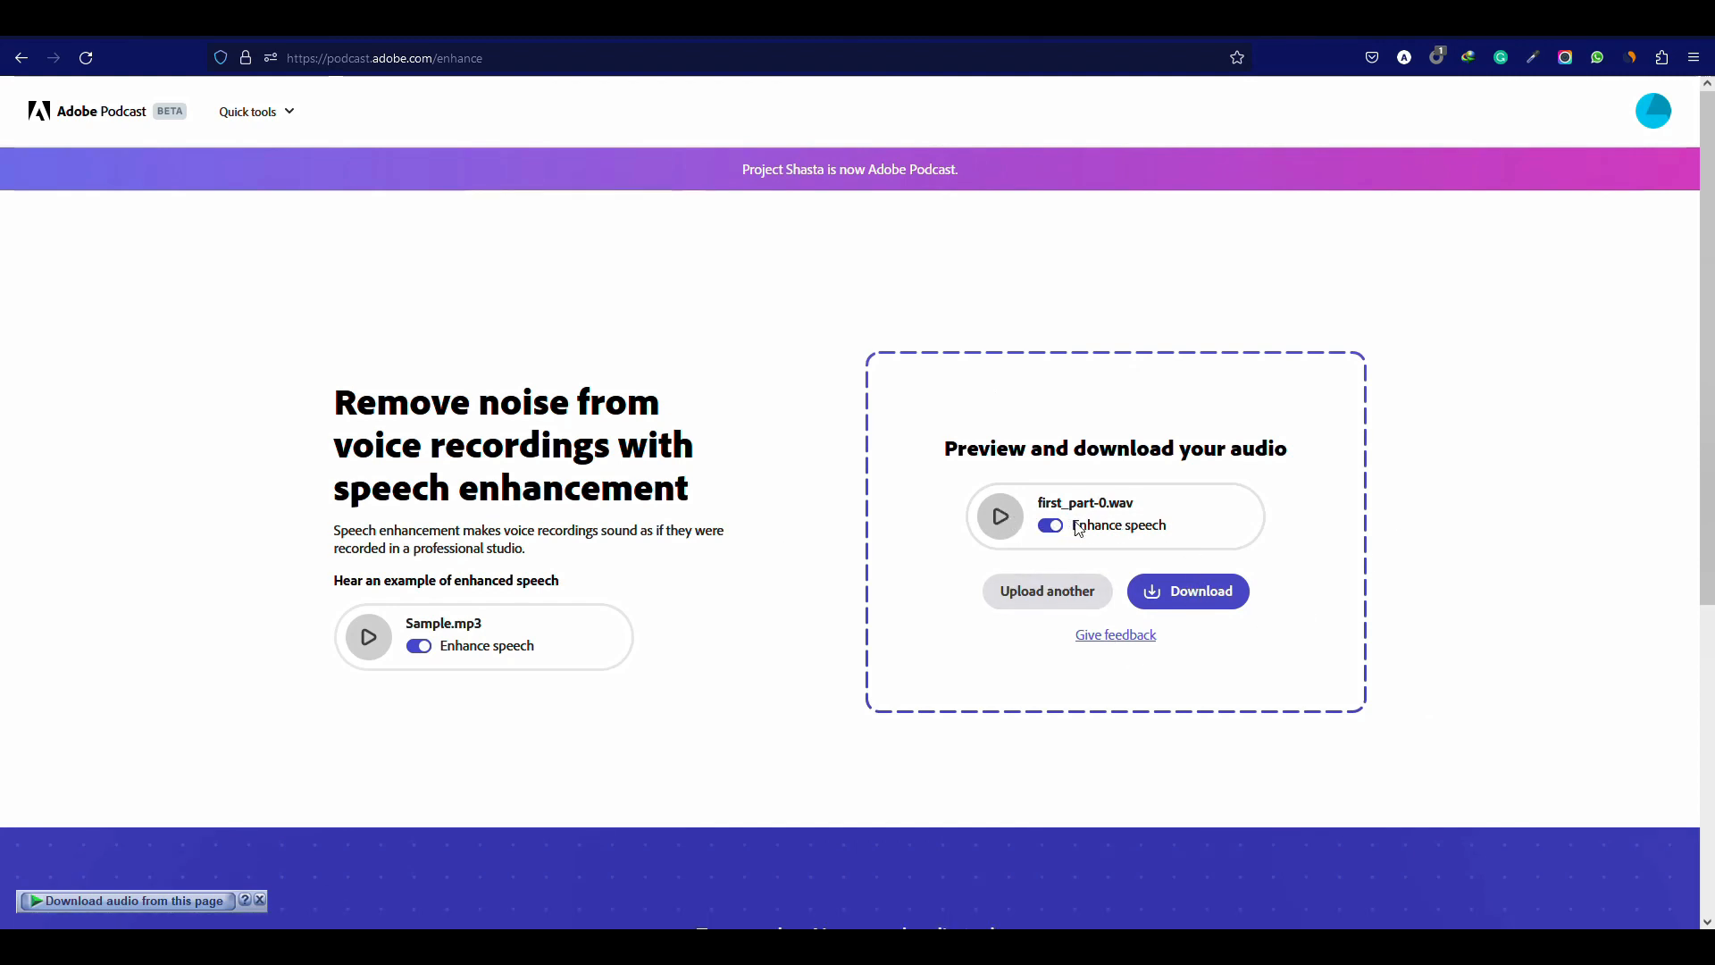
Toggle Enhance speech off and on, cancel another upload, and download the enhanced first_part-0.wav.
click(1048, 525)
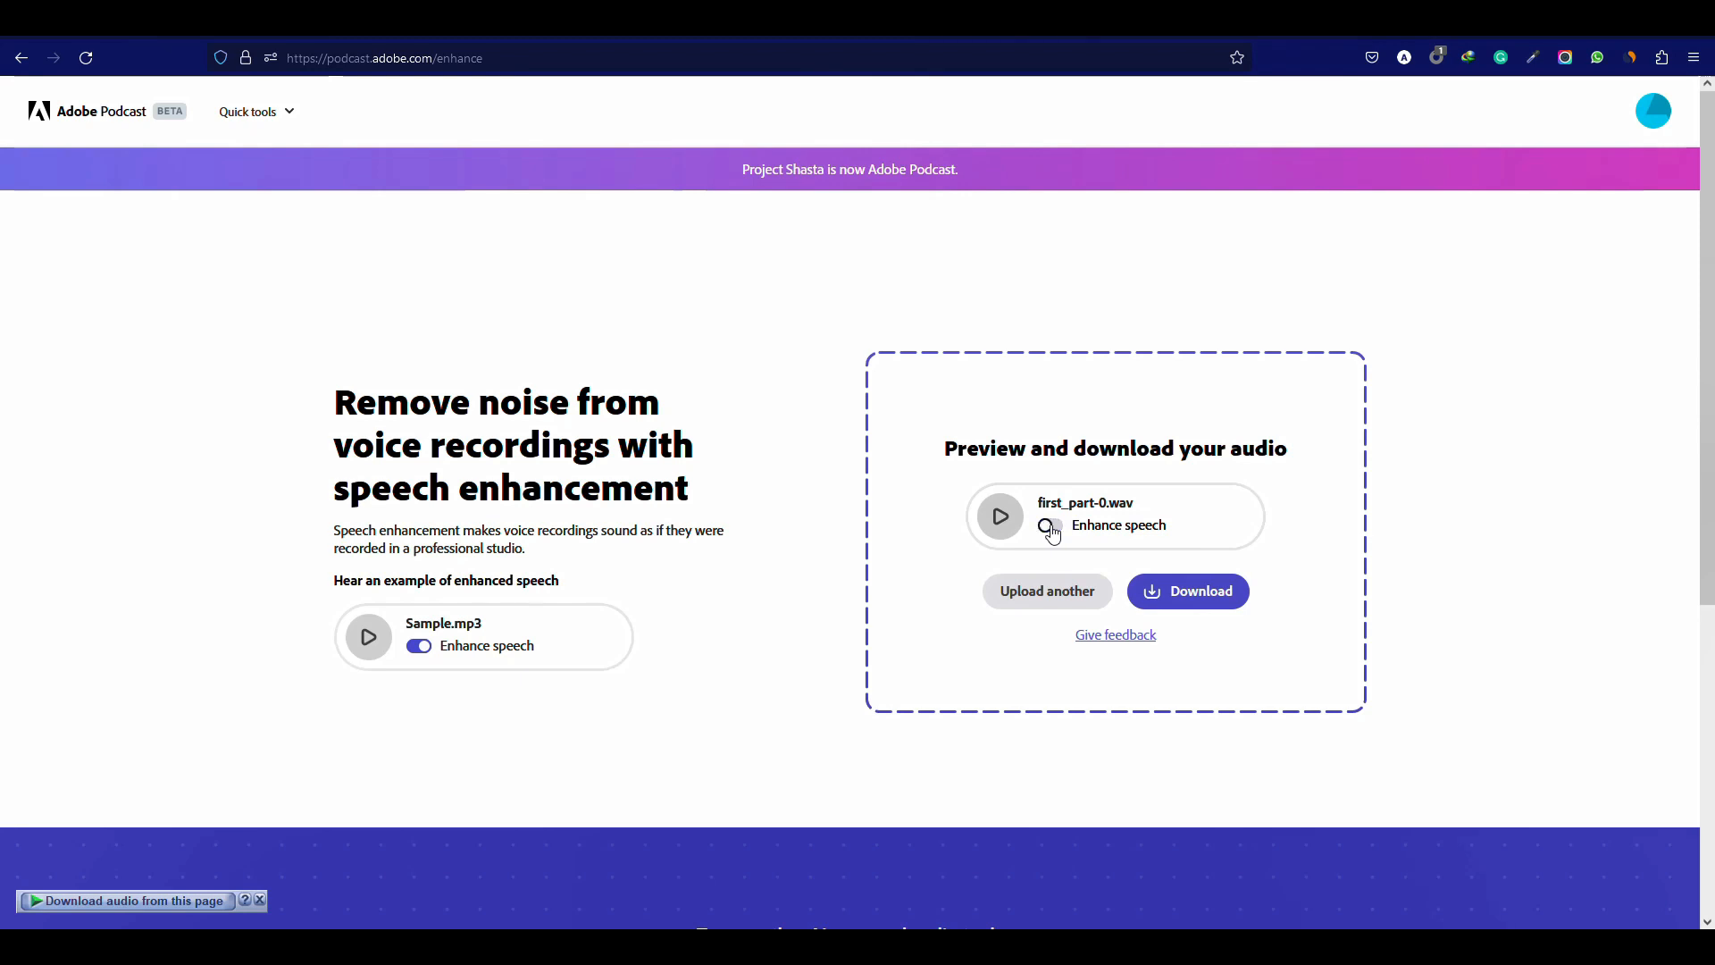
click(1047, 525)
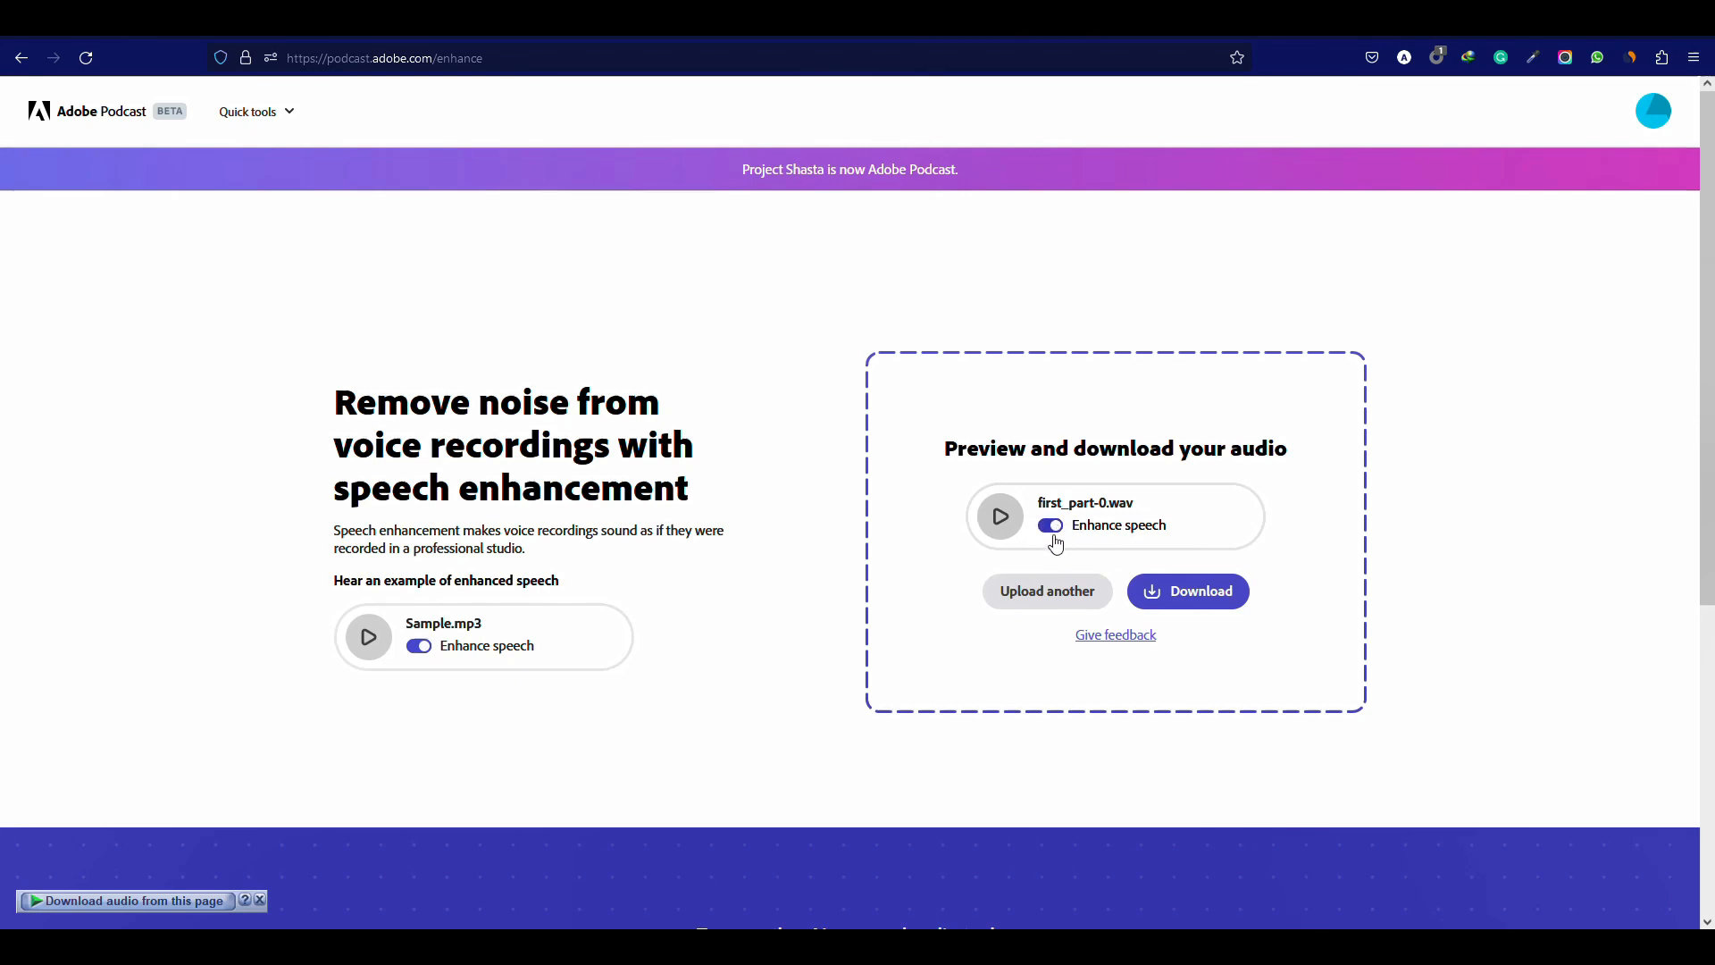
mouse_move(1044, 606)
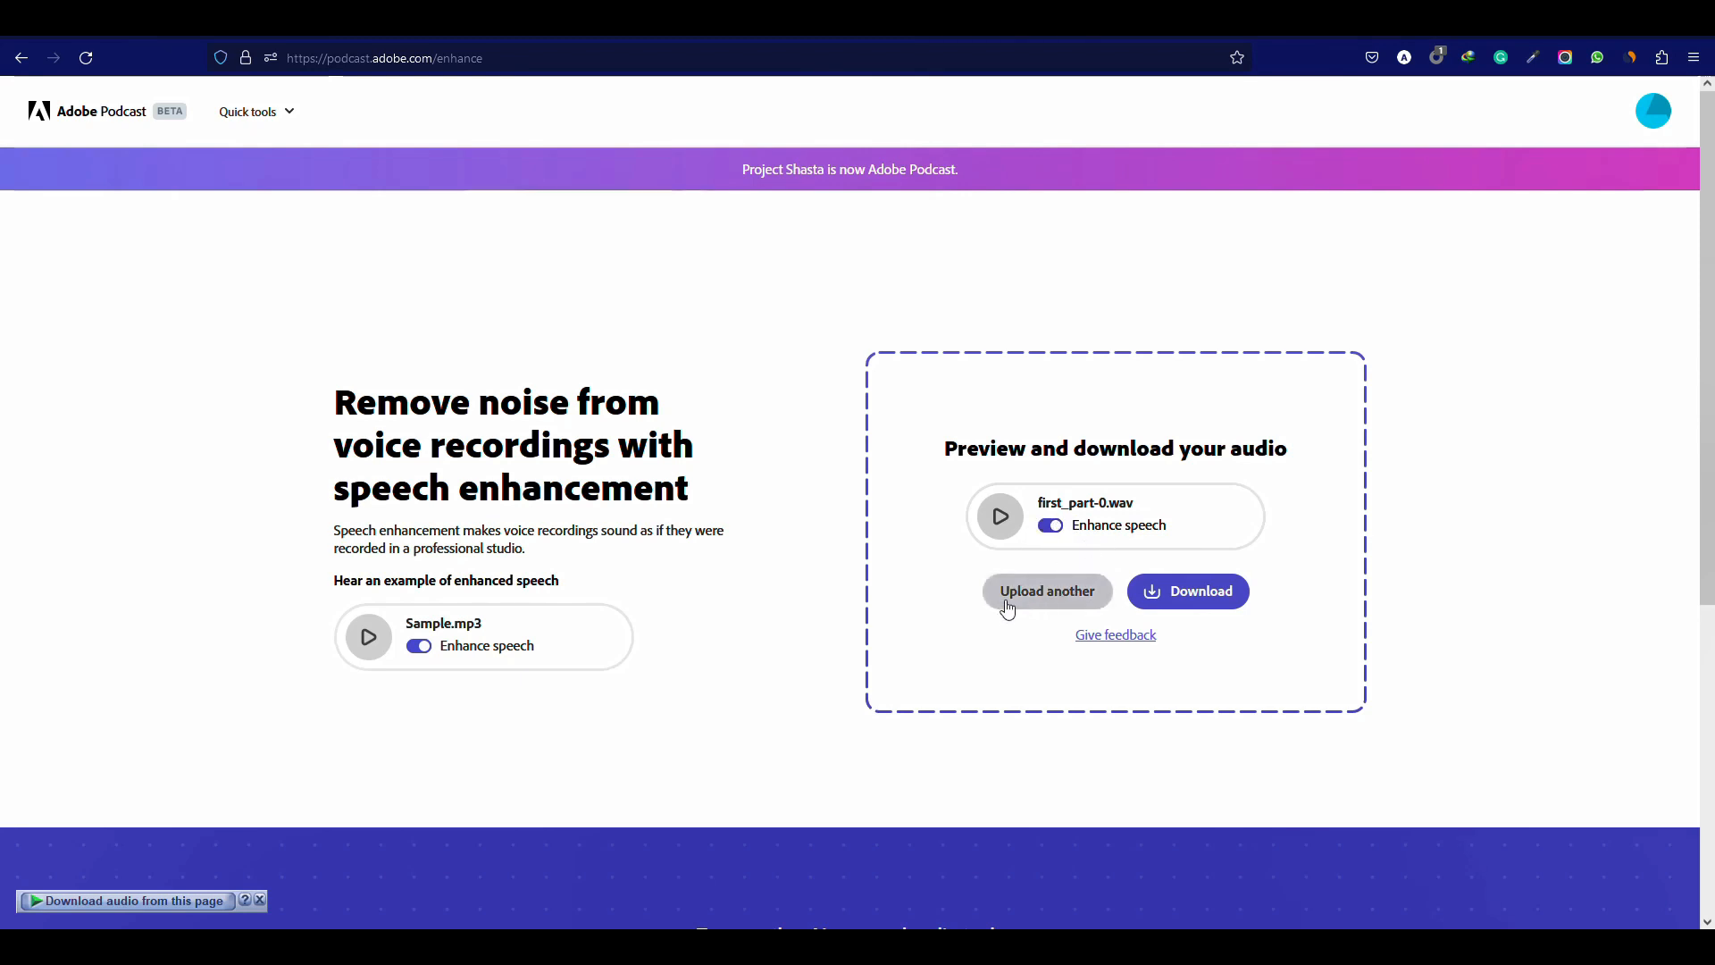
mouse_move(1040, 599)
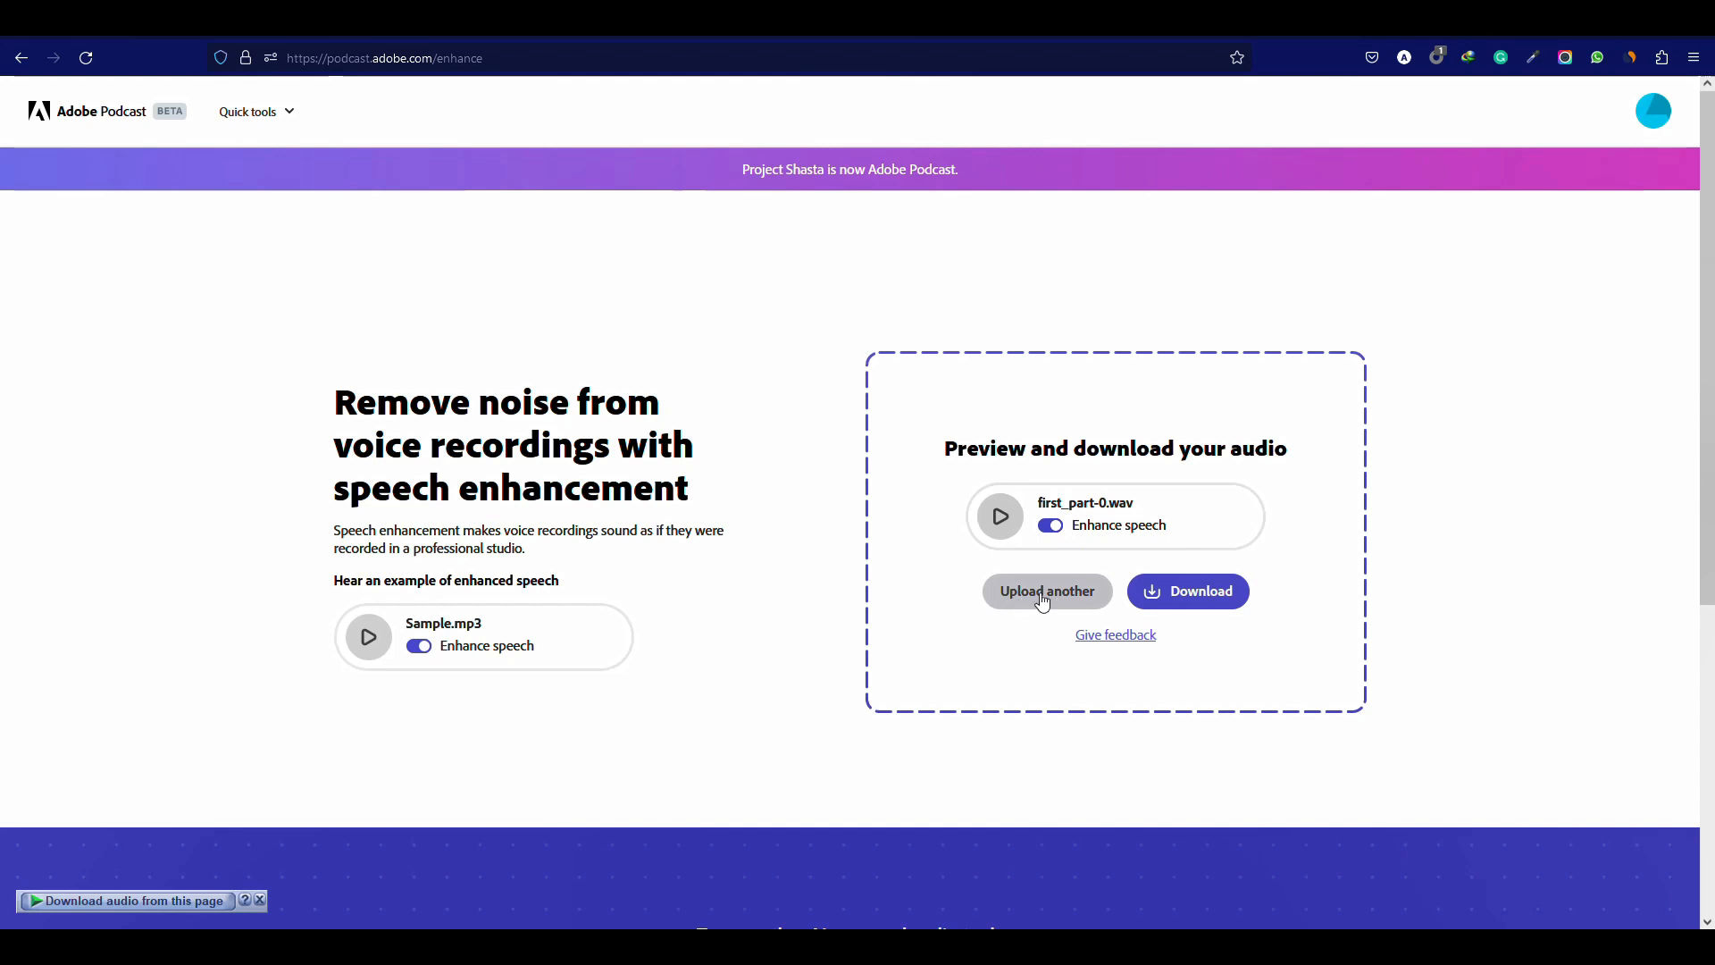
click(1046, 590)
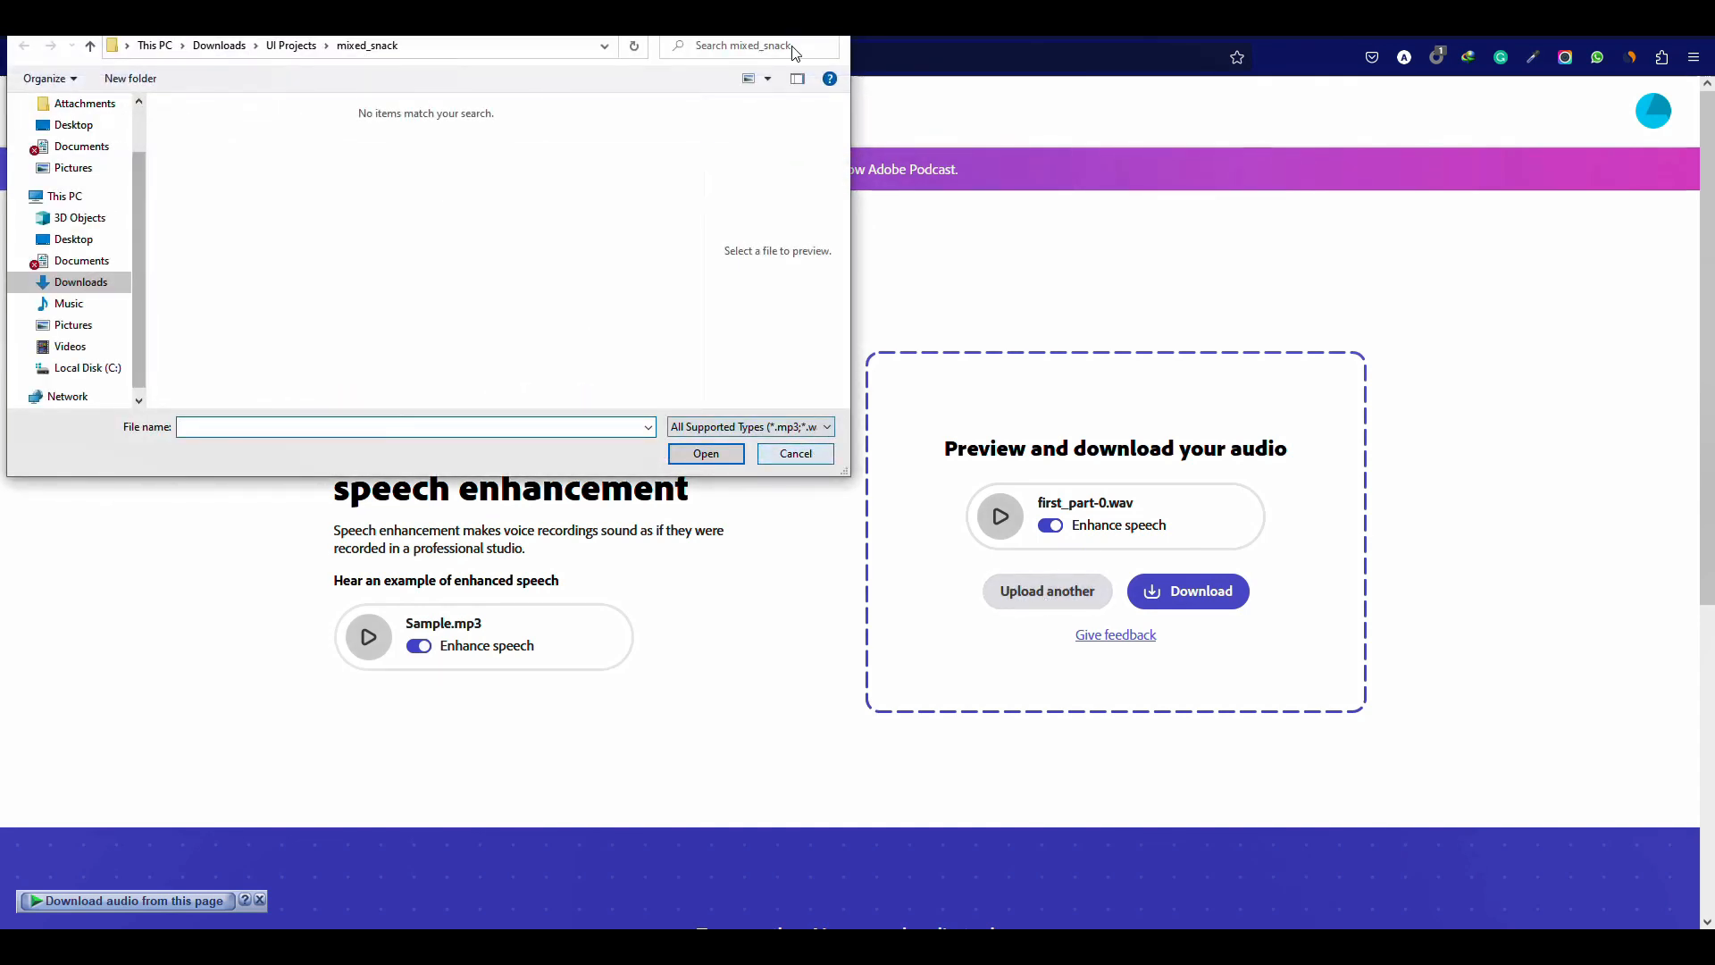
click(1188, 590)
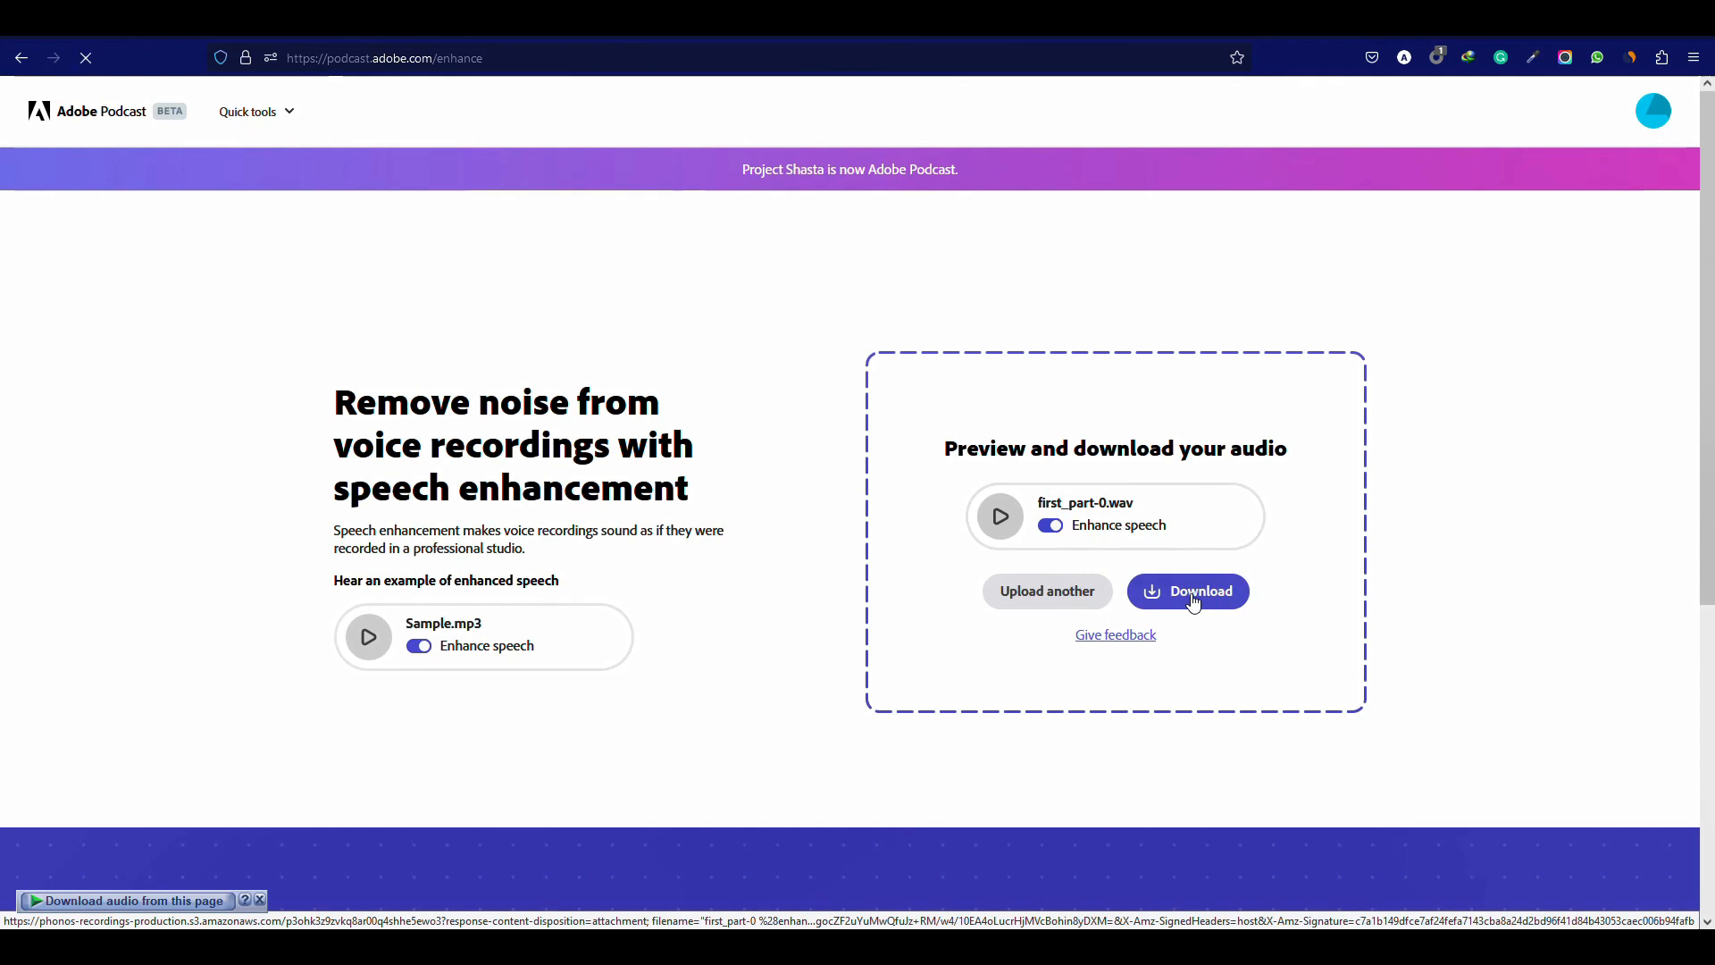
click(1187, 590)
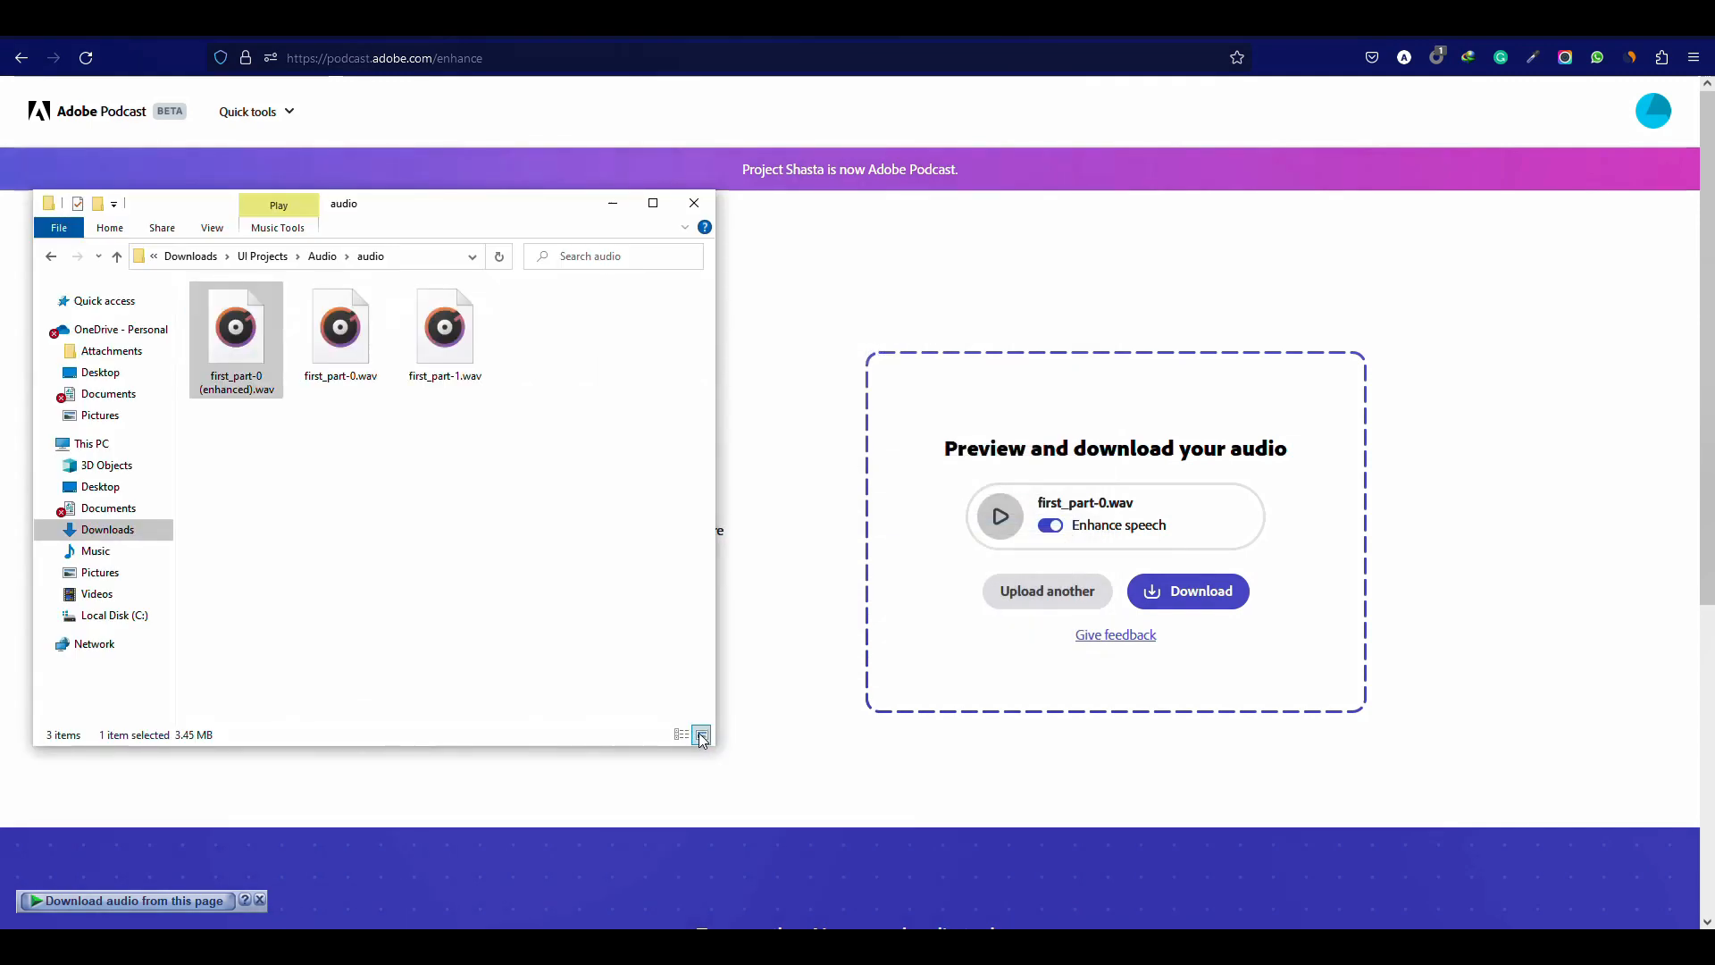
Play first_part-0 (enhanced).wav and first_part-0.wav in Groove Music, closing the player between them.
double_click(236, 327)
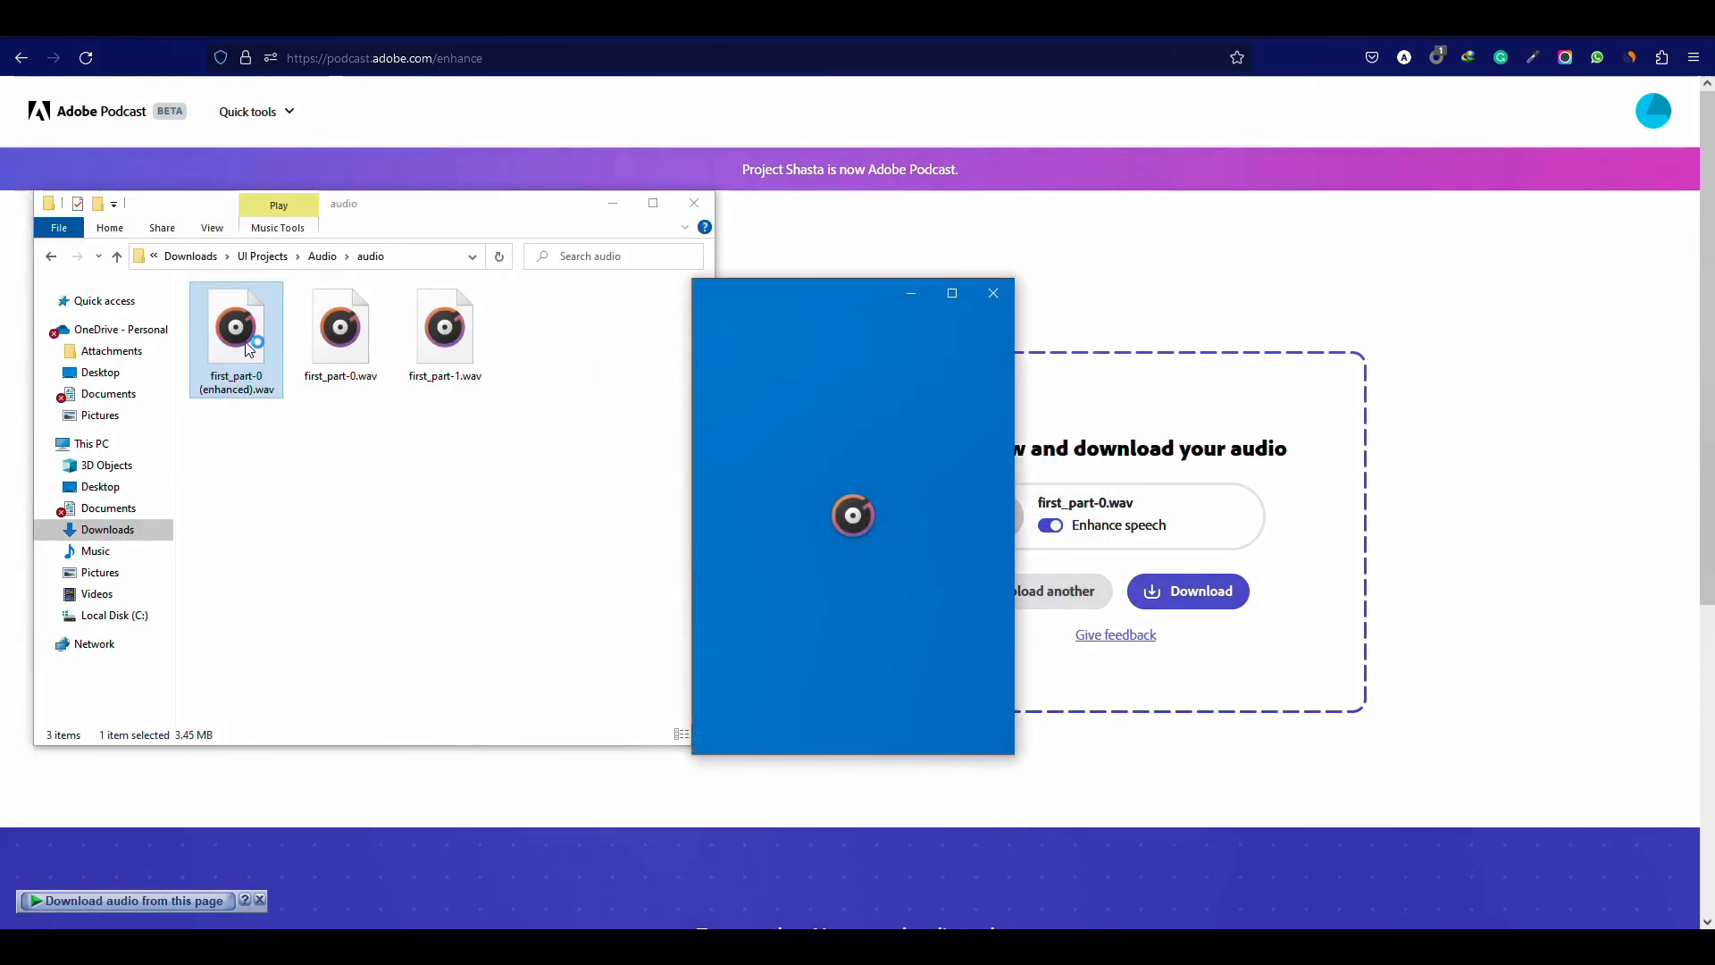
double_click(341, 325)
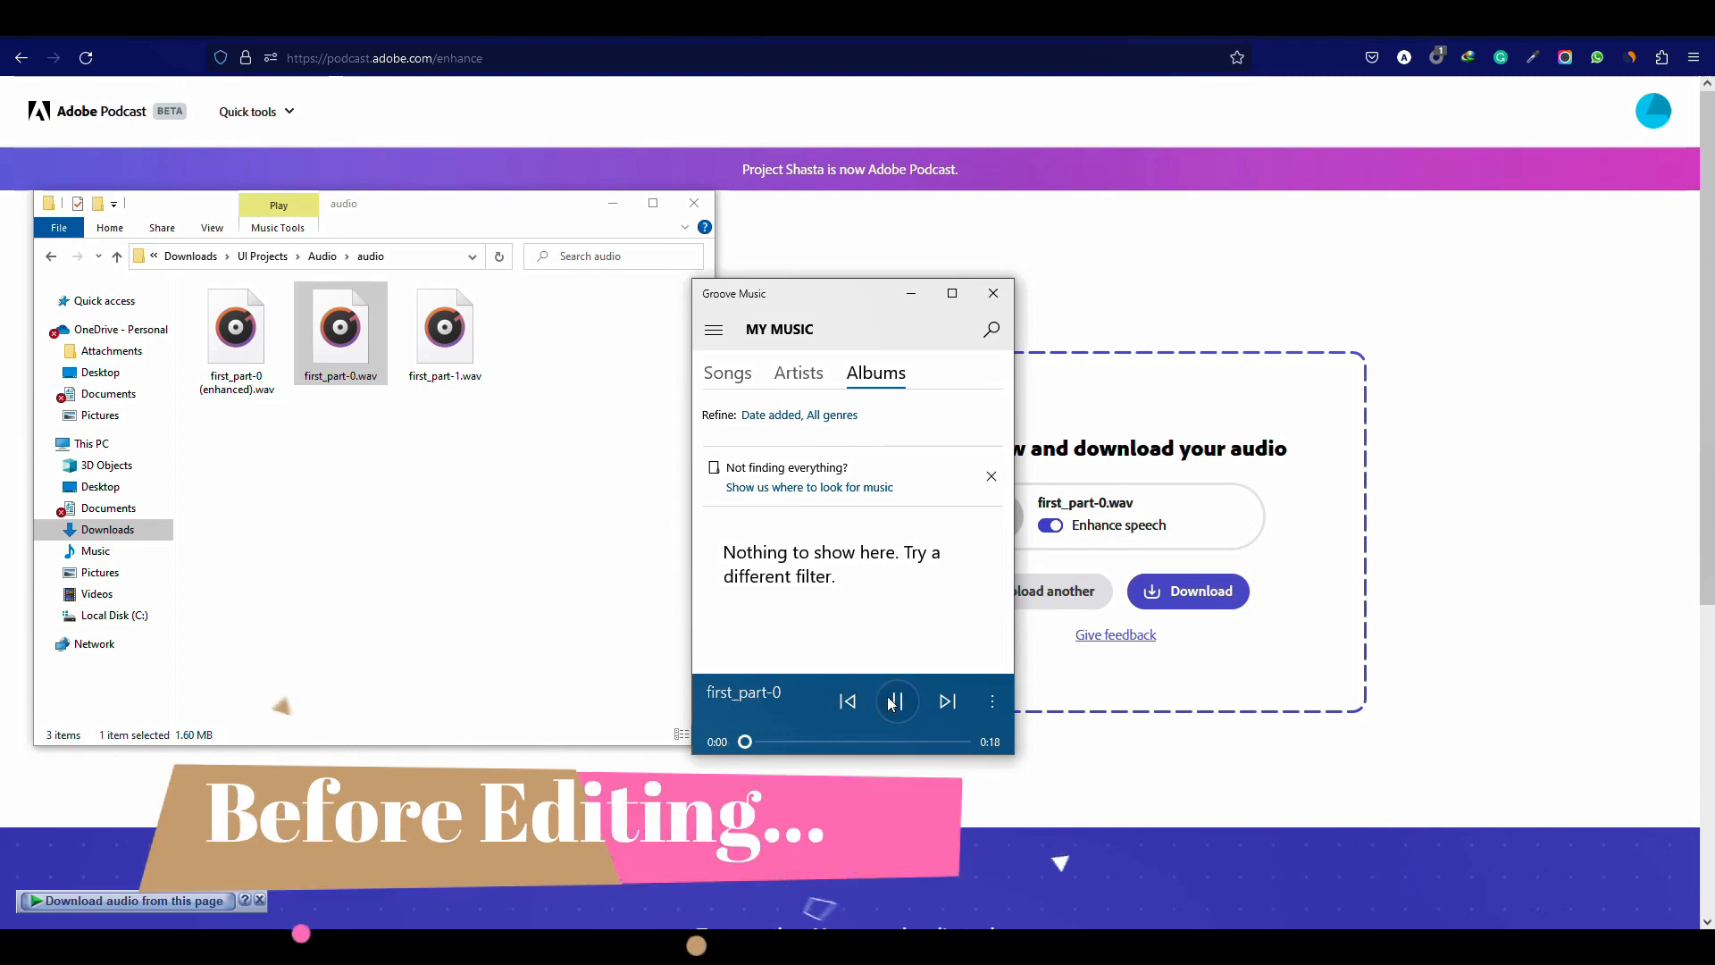
click(895, 701)
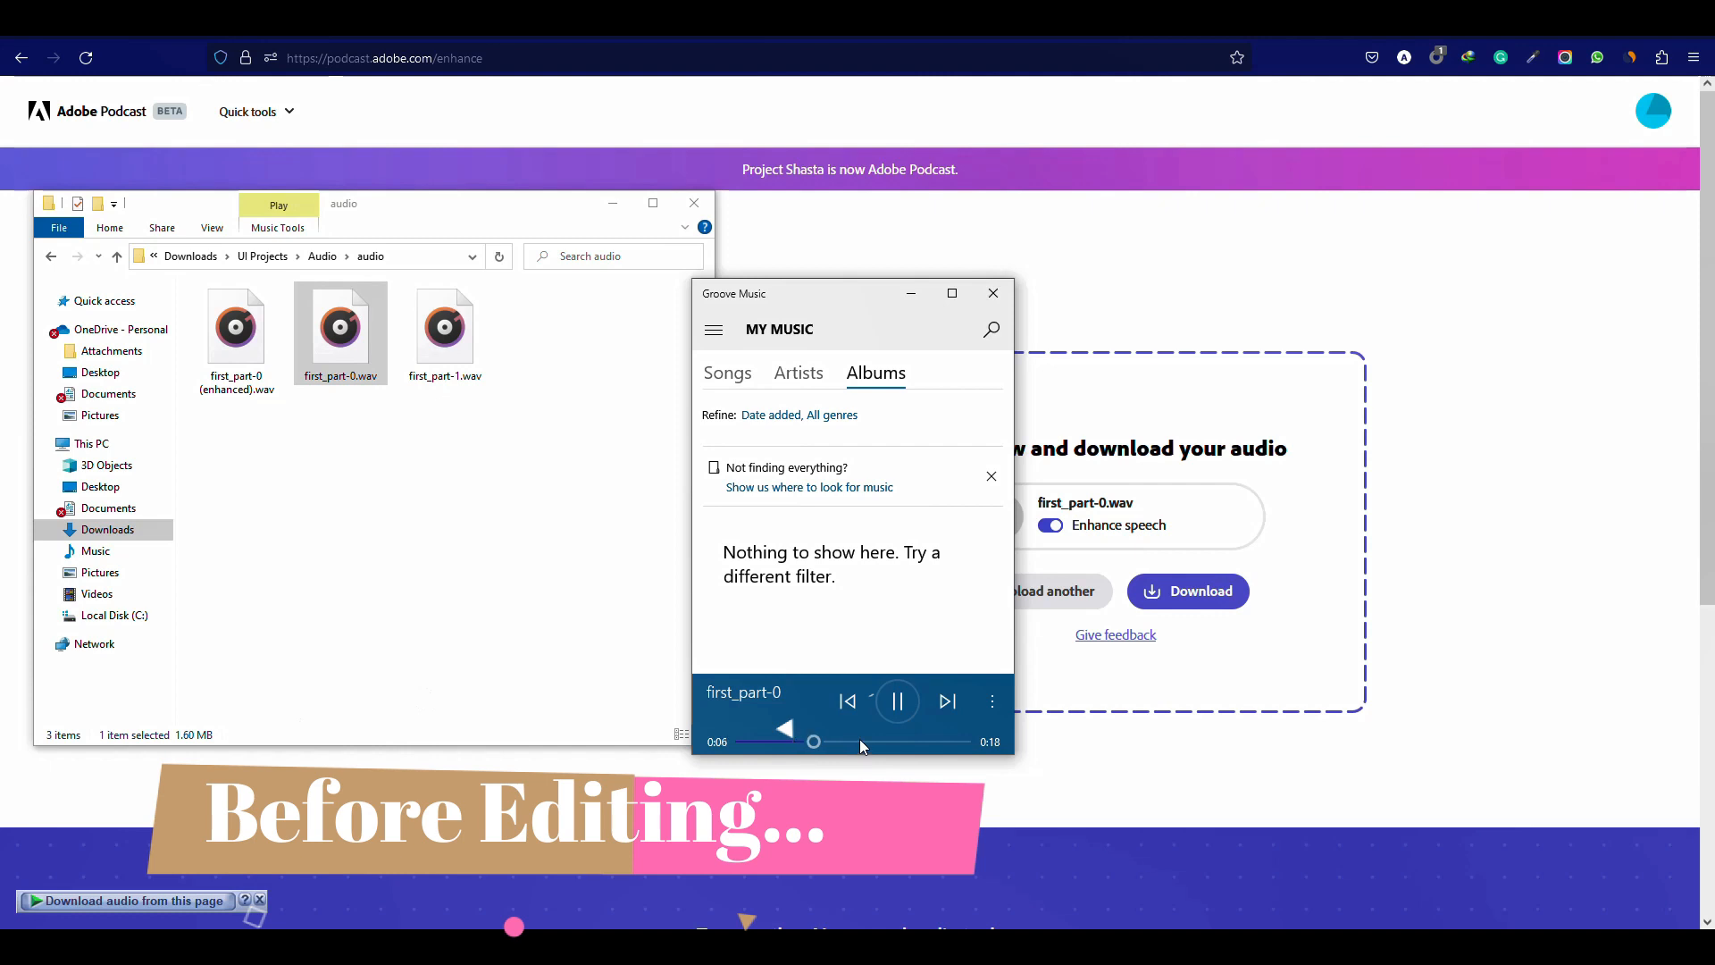
mouse_move(990, 293)
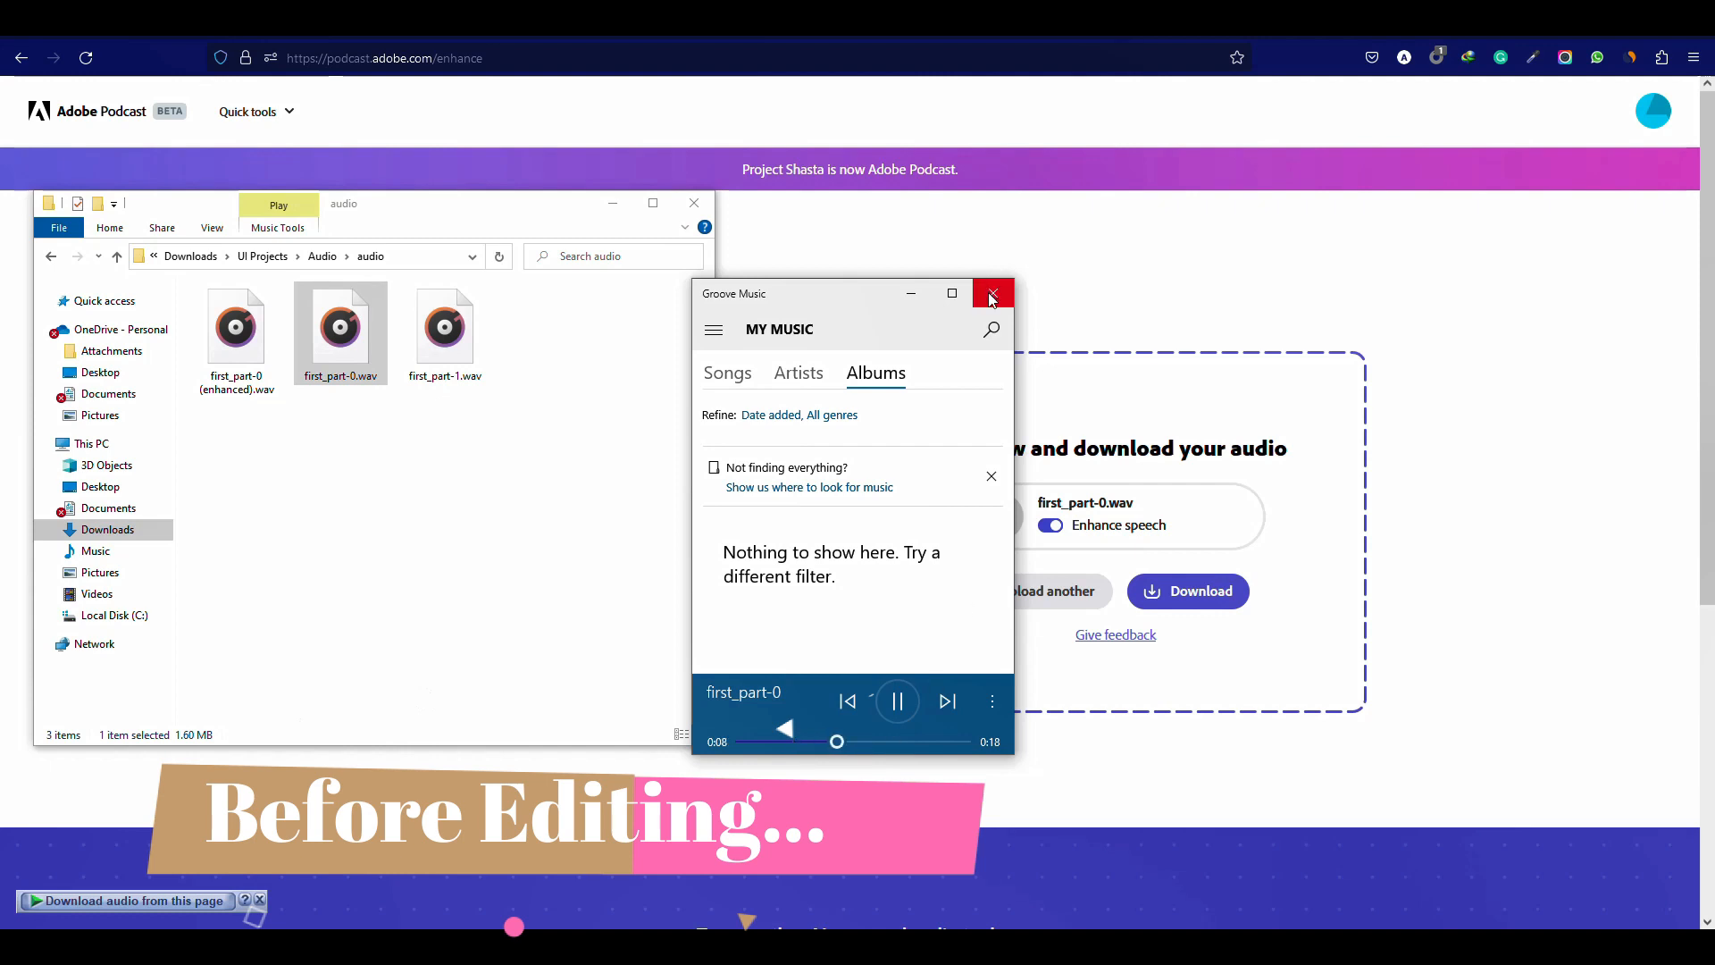
click(896, 701)
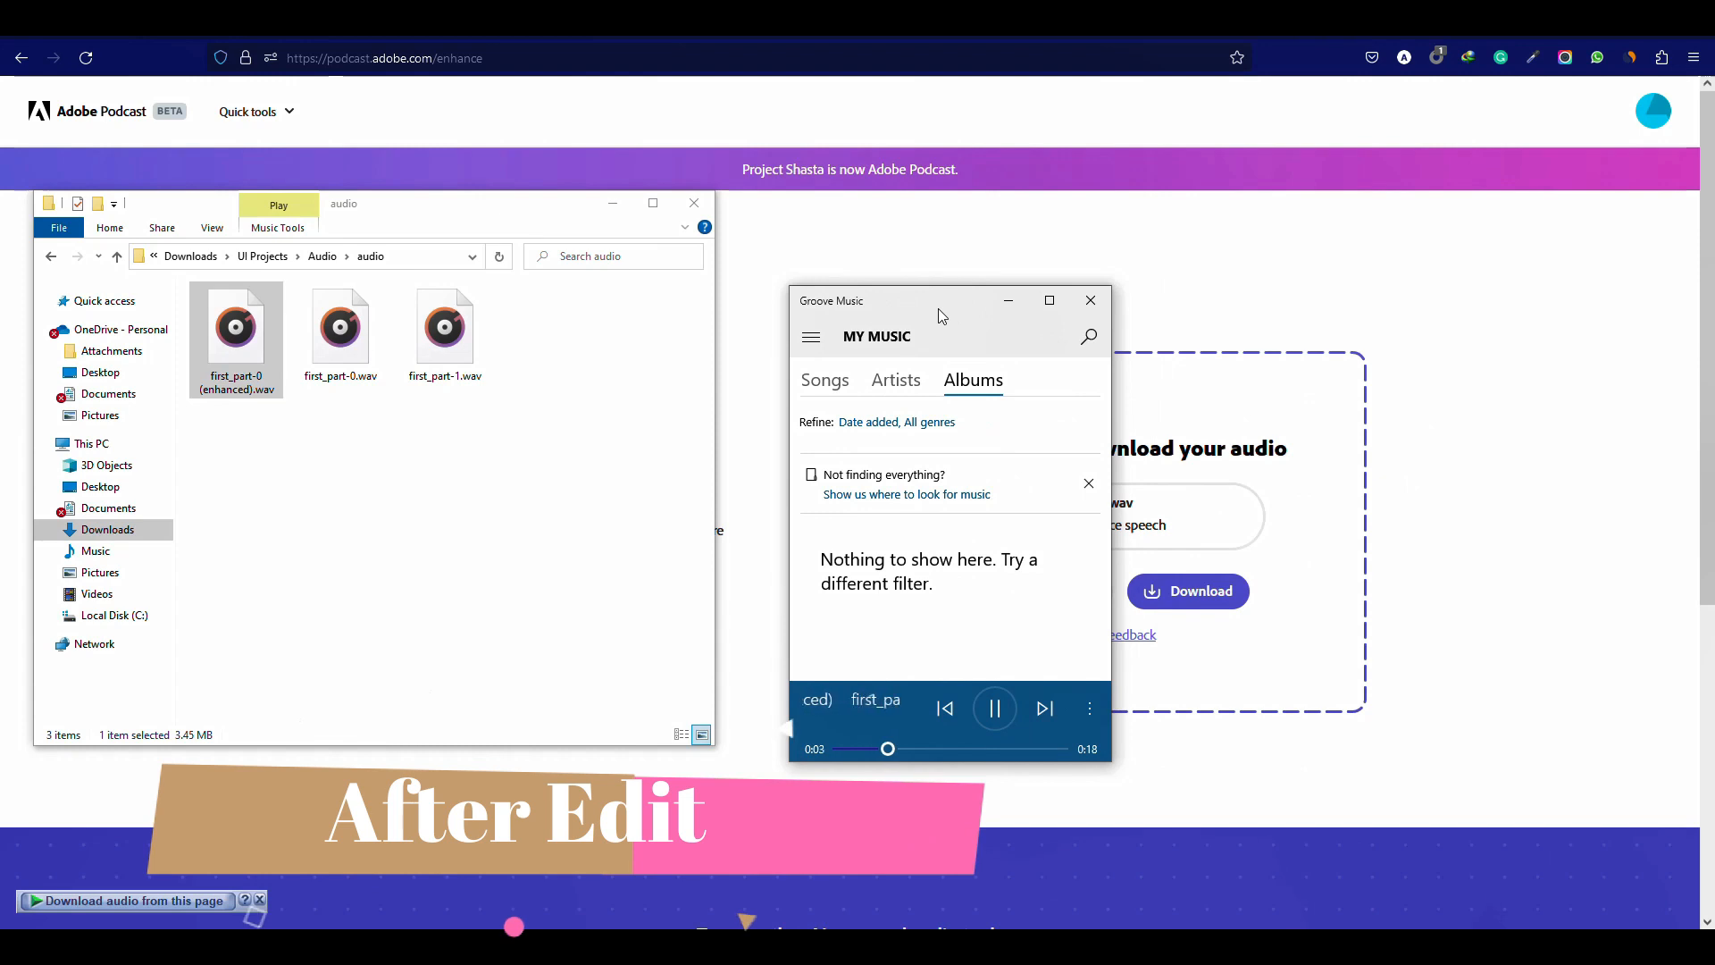
mouse_move(1290, 557)
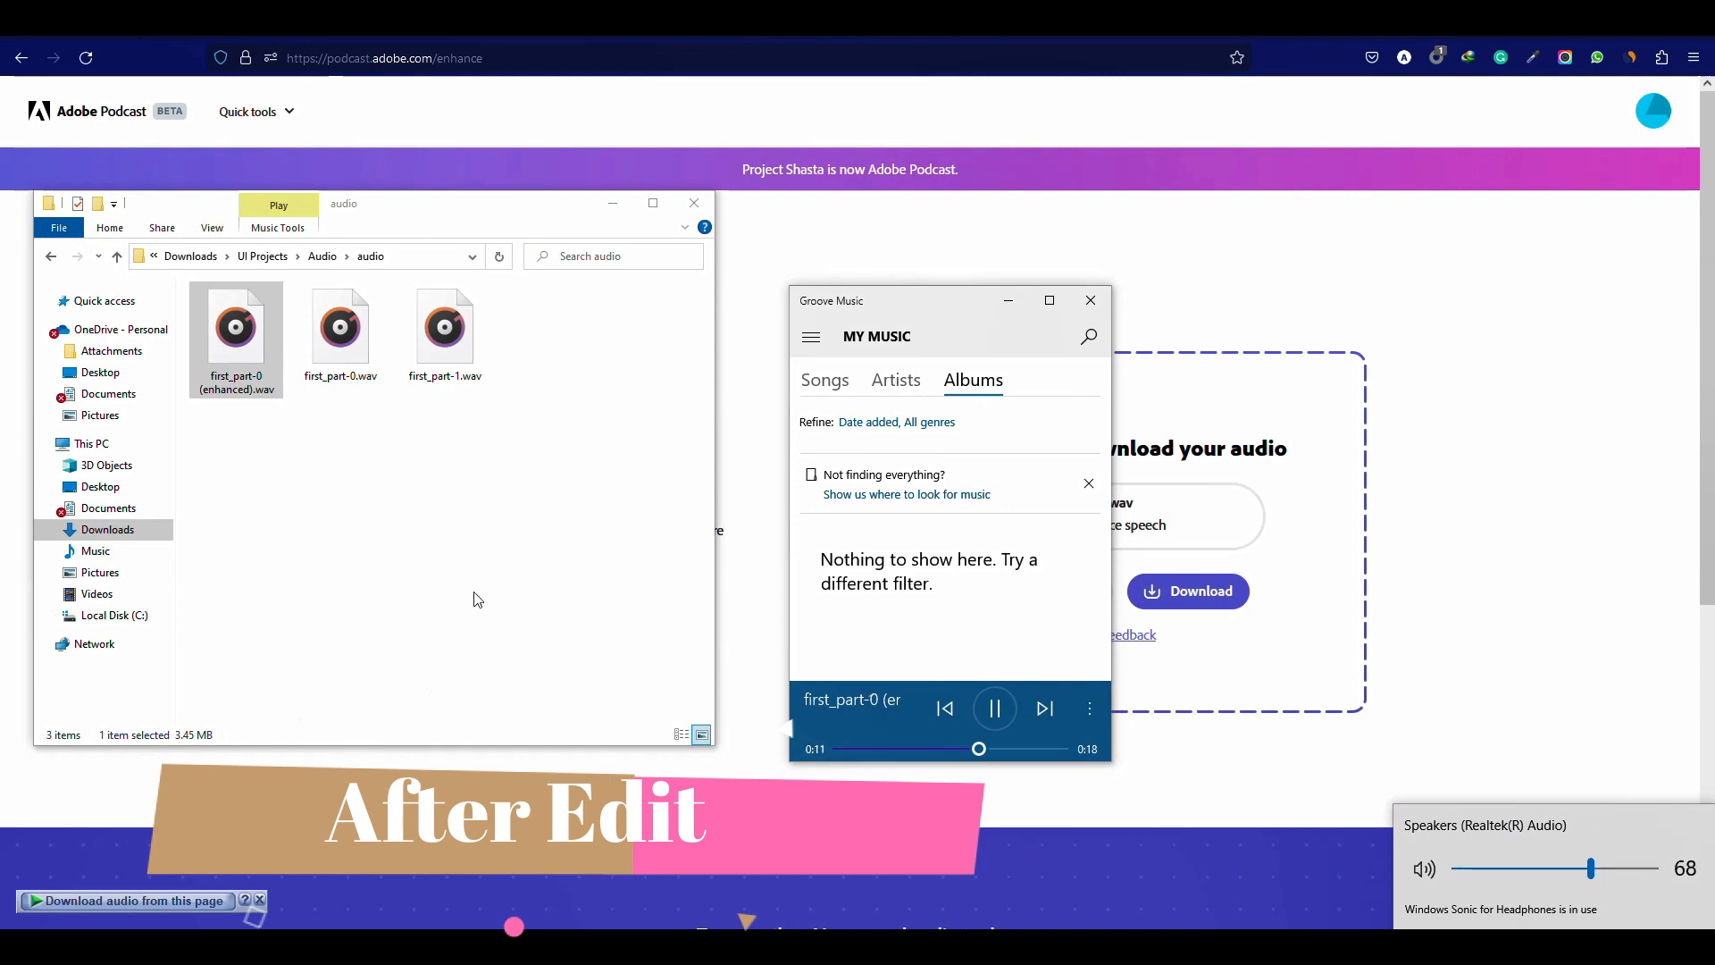
mouse_move(1090, 301)
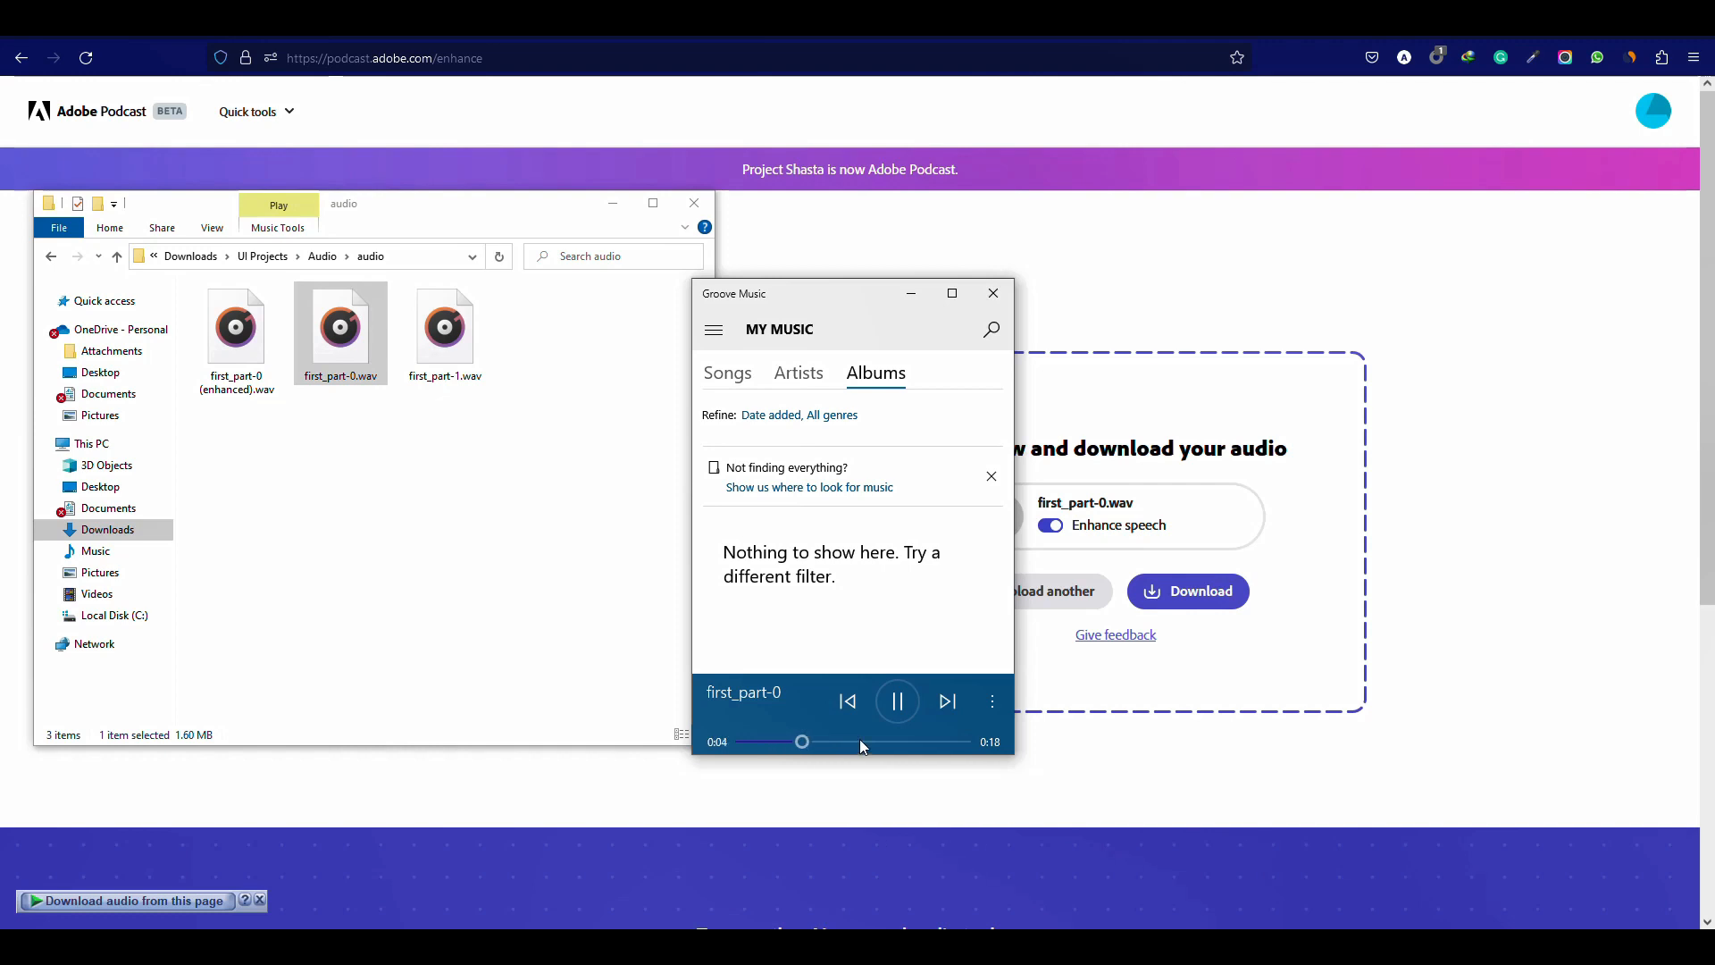
mouse_move(1038, 269)
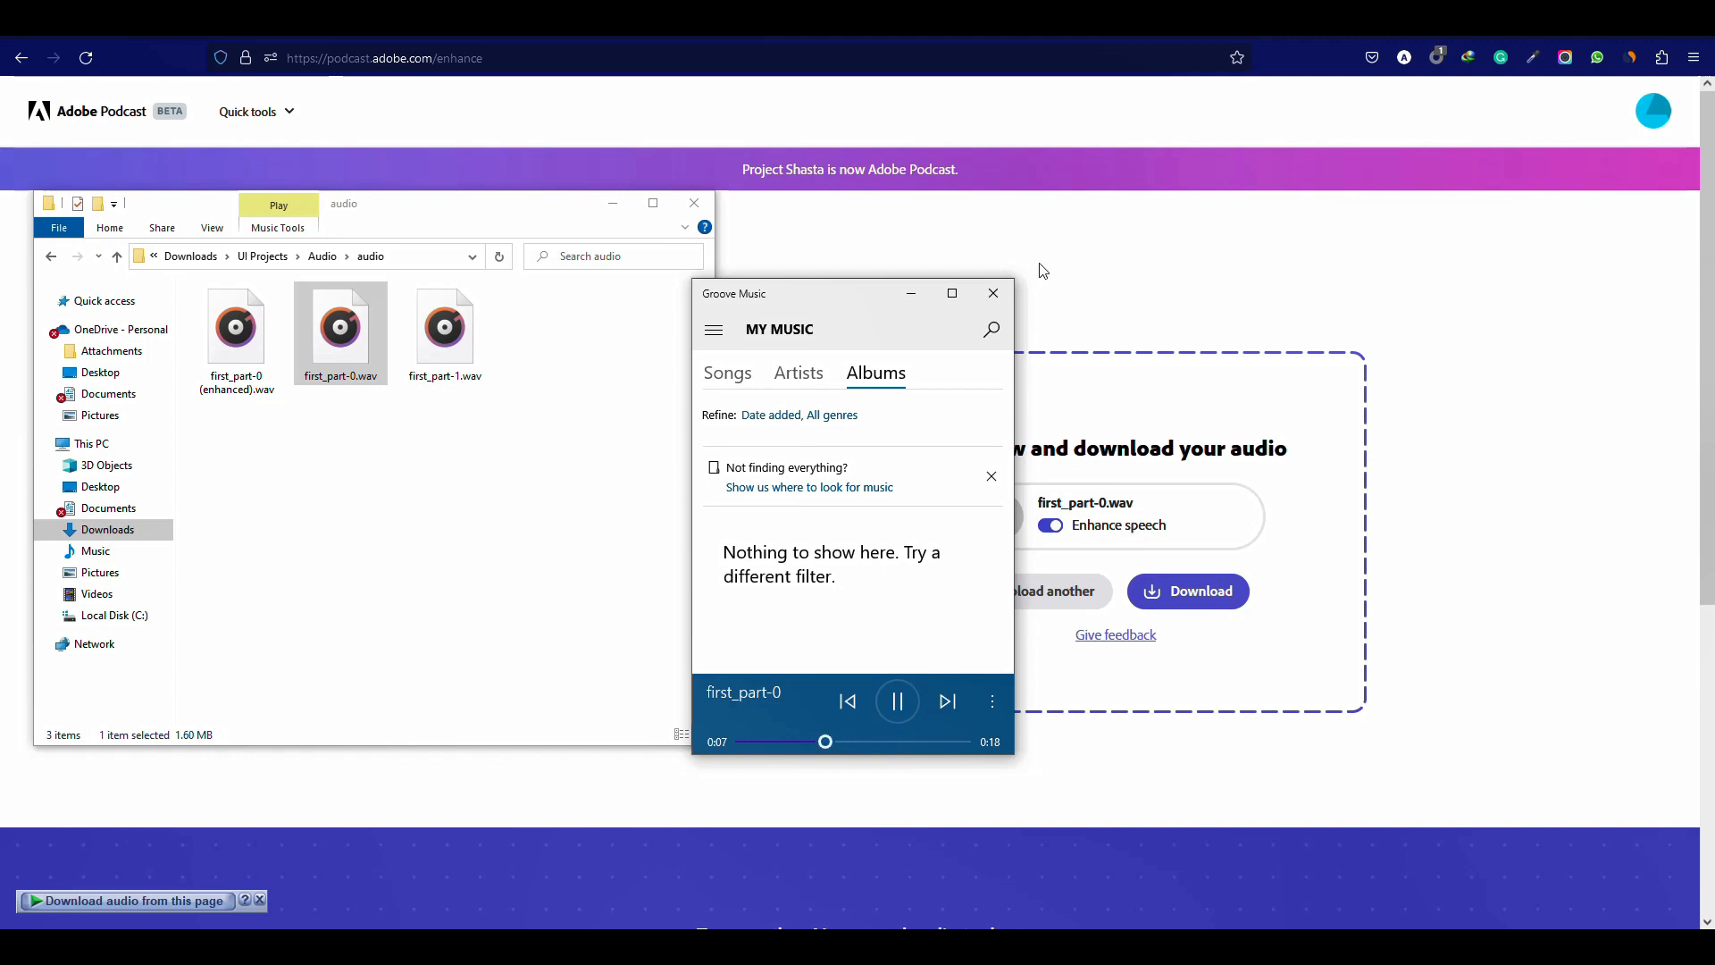